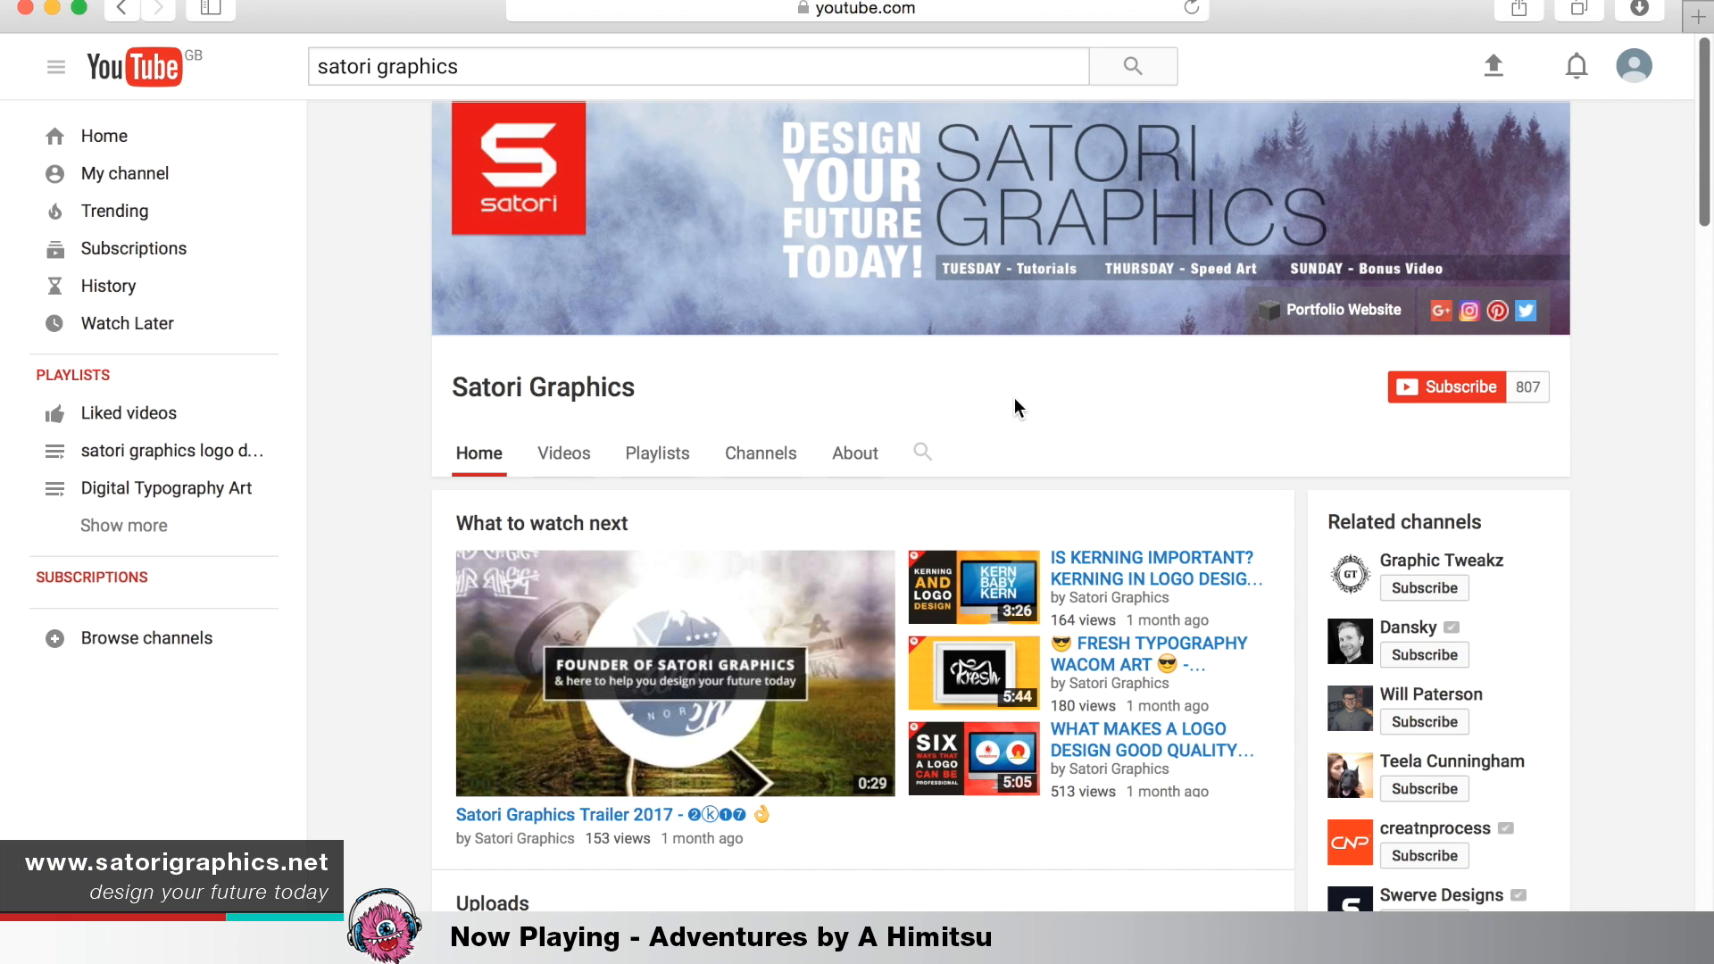
{"action": "mouse_move", "coordinate": [1422, 413]}
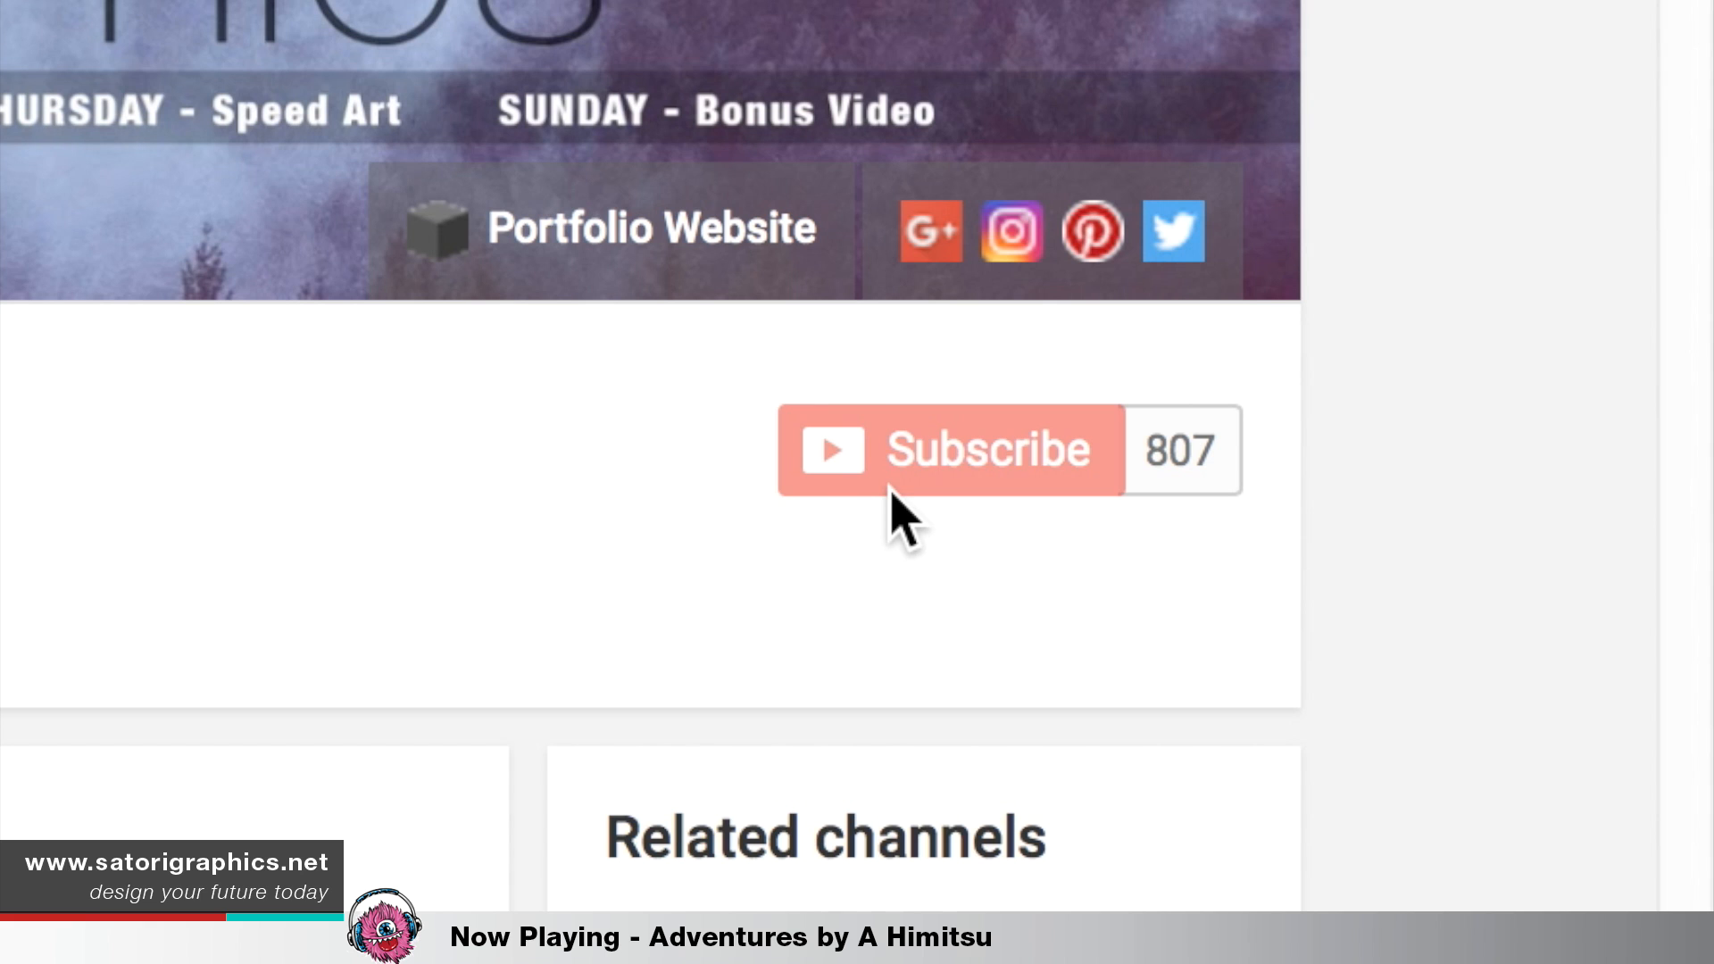
Step: Select the robot image and bring up the Window menu's list of panels
{"action": "left_click", "coordinate": [984, 449]}
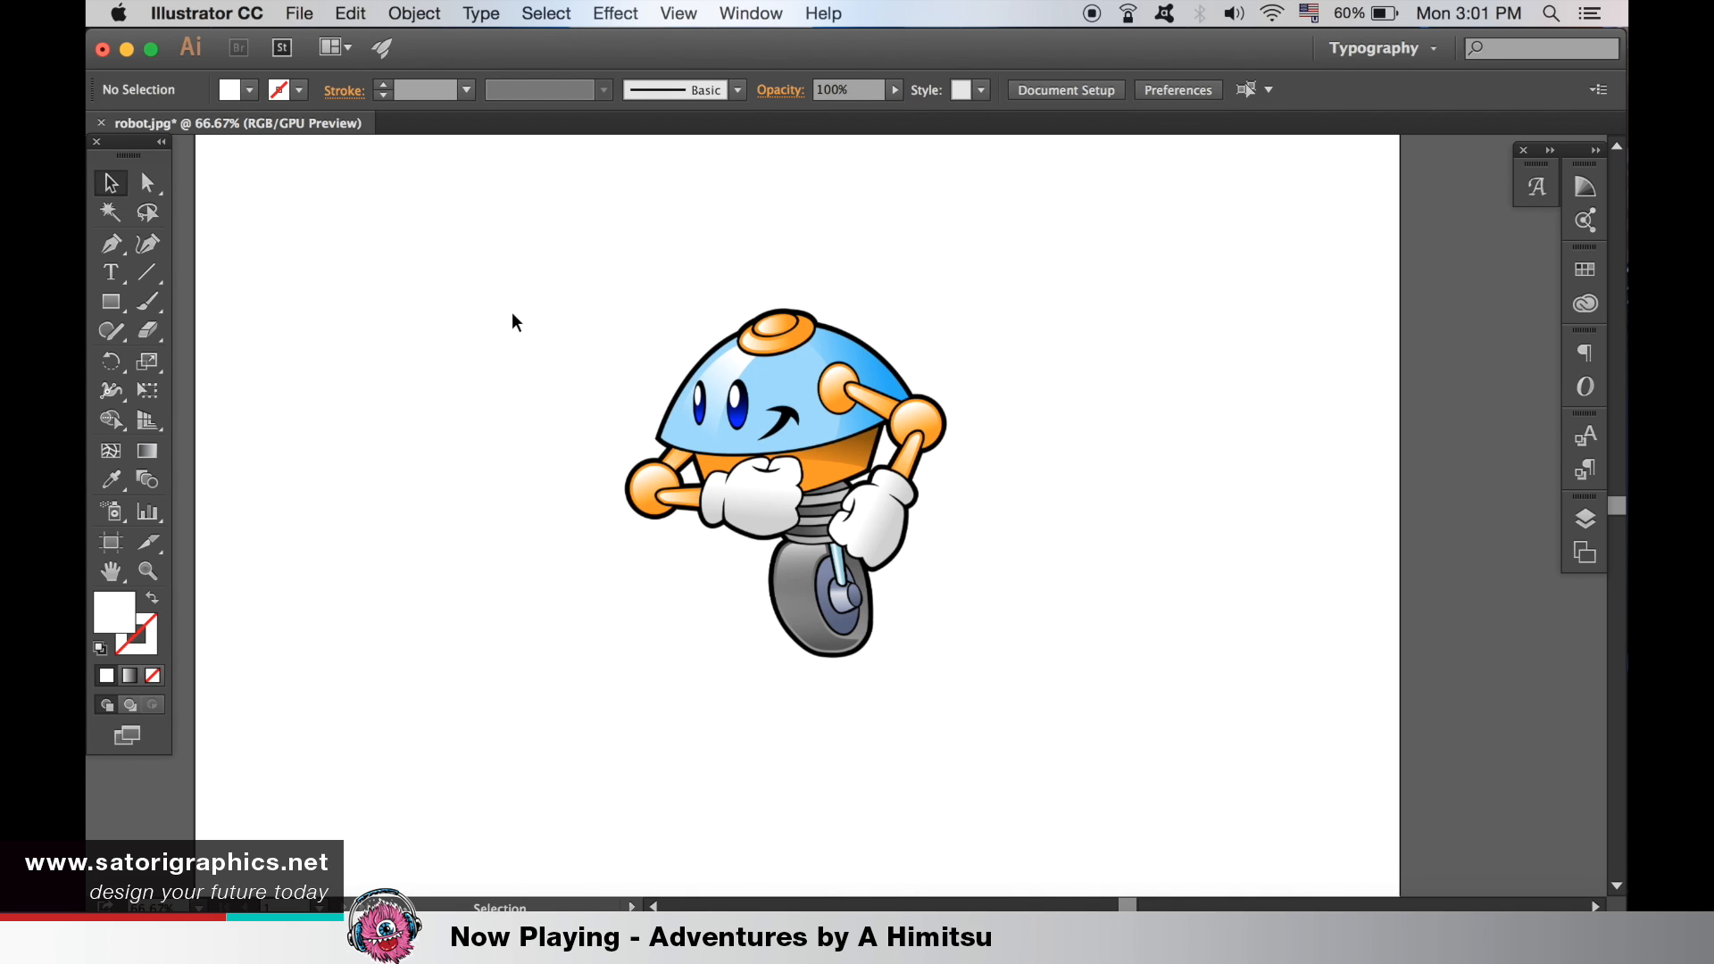
{"action": "left_click", "coordinate": [852, 462]}
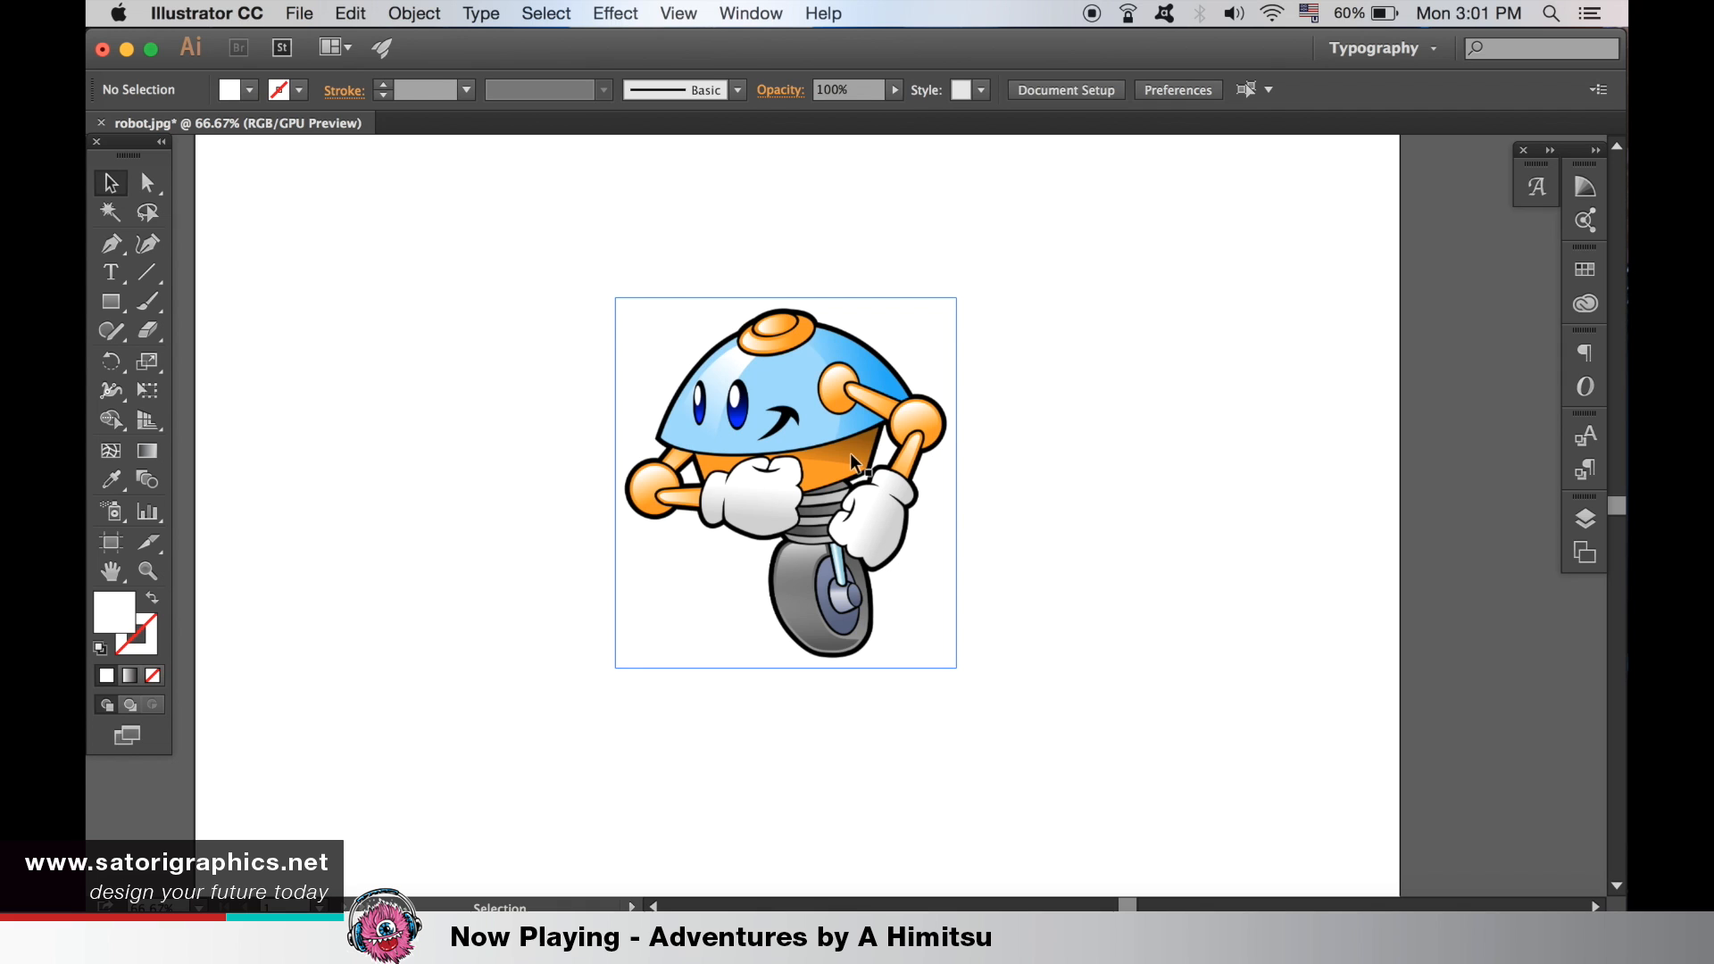
{"action": "left_click", "coordinate": [750, 13]}
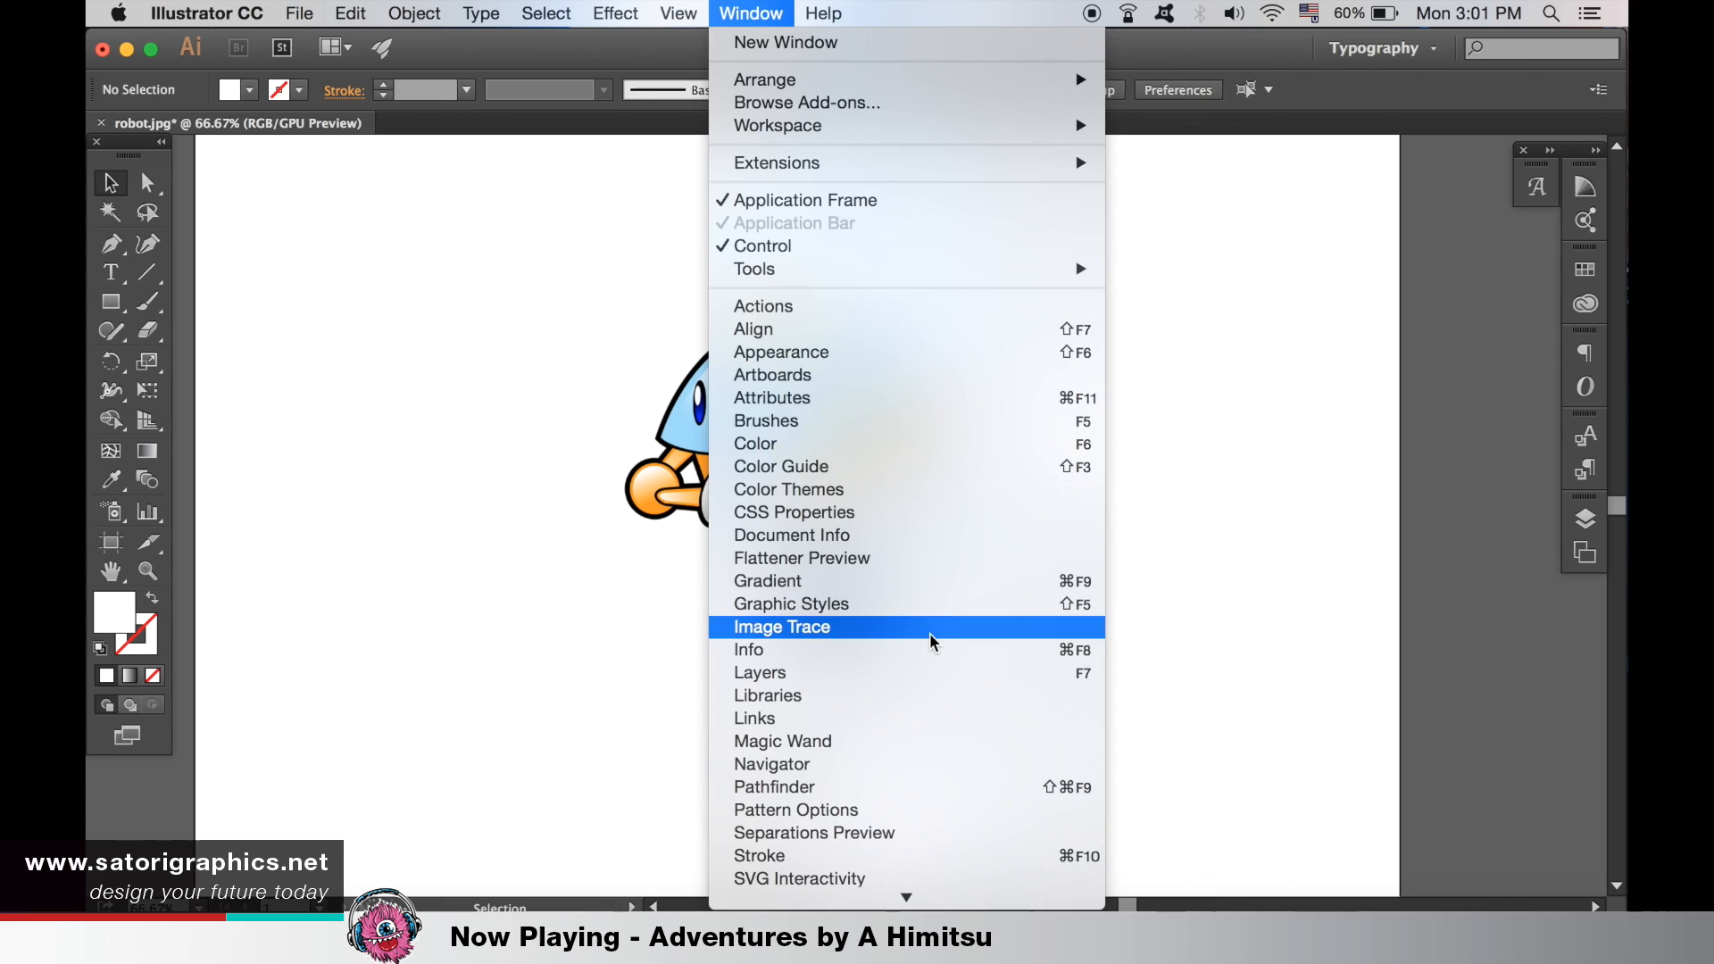
Step: Apply a black-and-white Image Trace preset to the robot with Preview enabled
{"action": "left_click", "coordinate": [780, 627]}
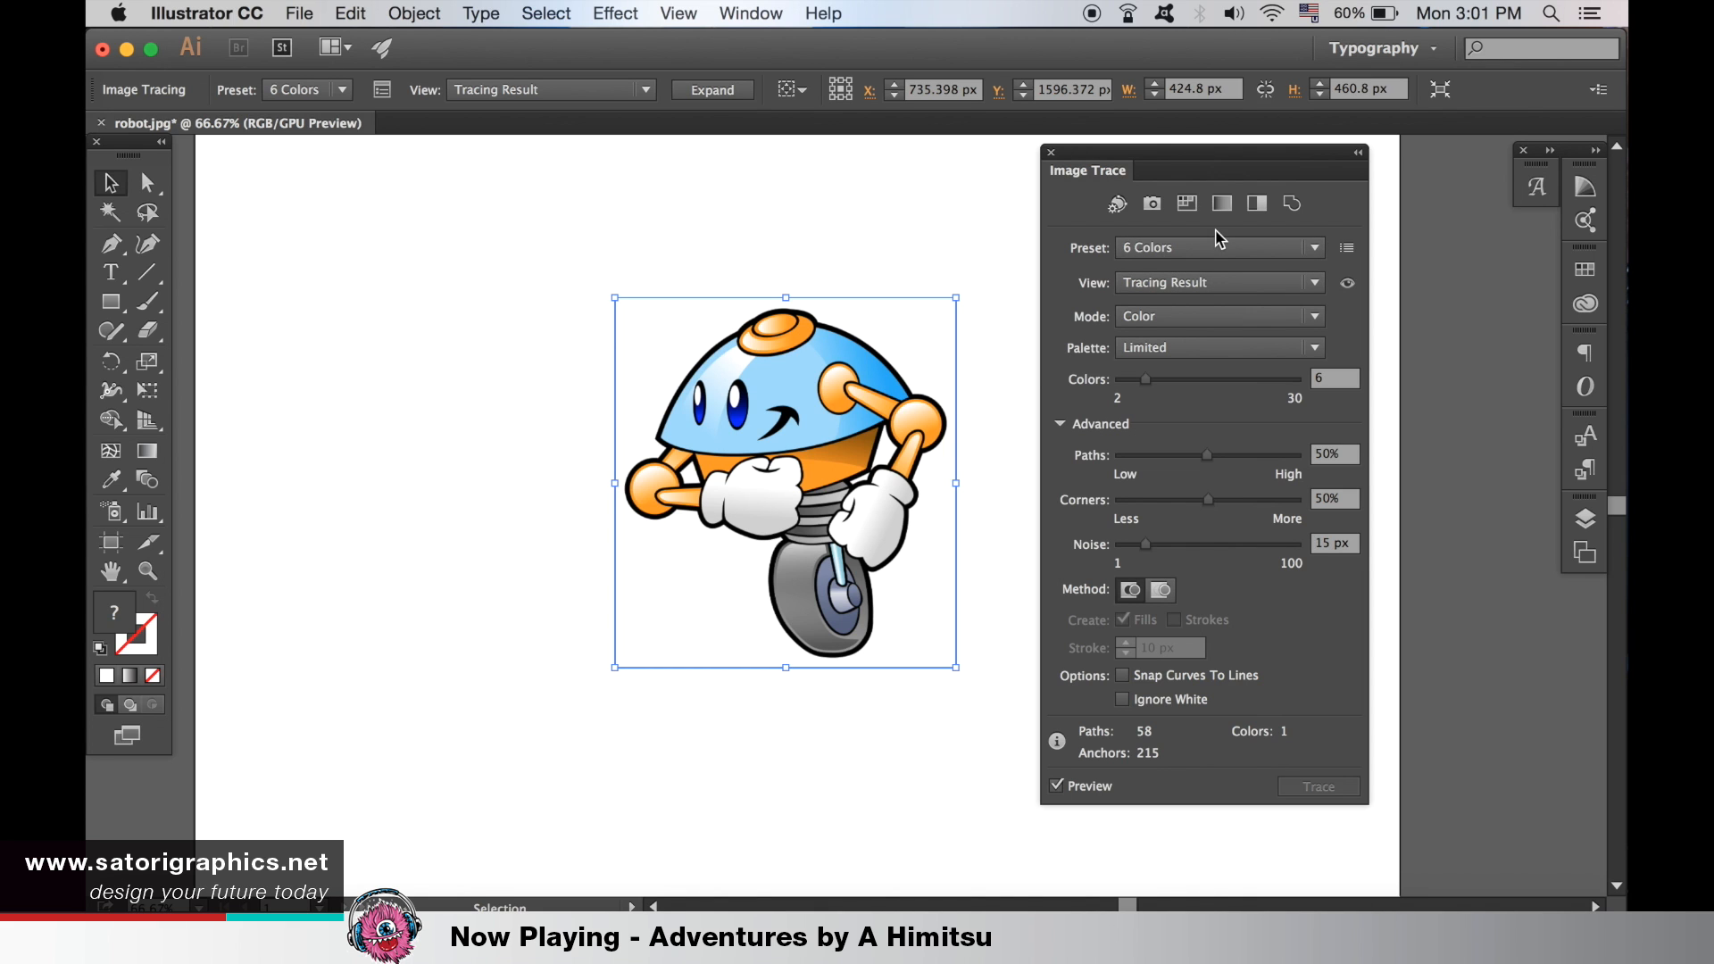
{"action": "left_click", "coordinate": [1218, 247]}
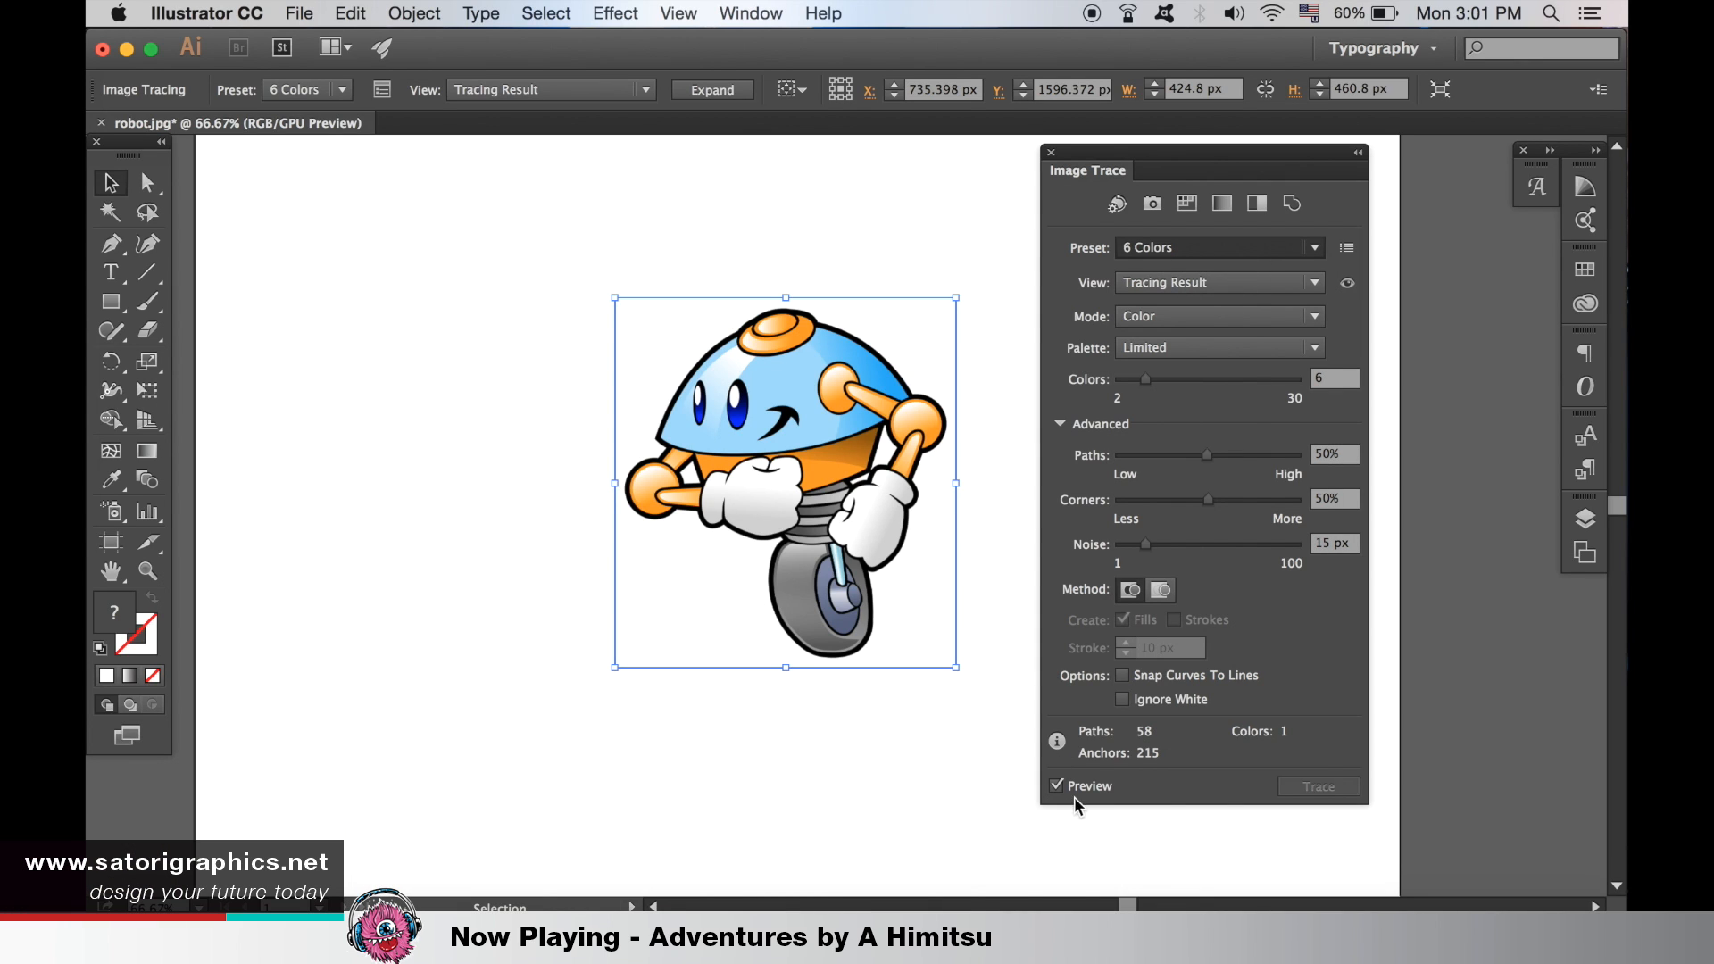
{"action": "left_click", "coordinate": [1218, 247]}
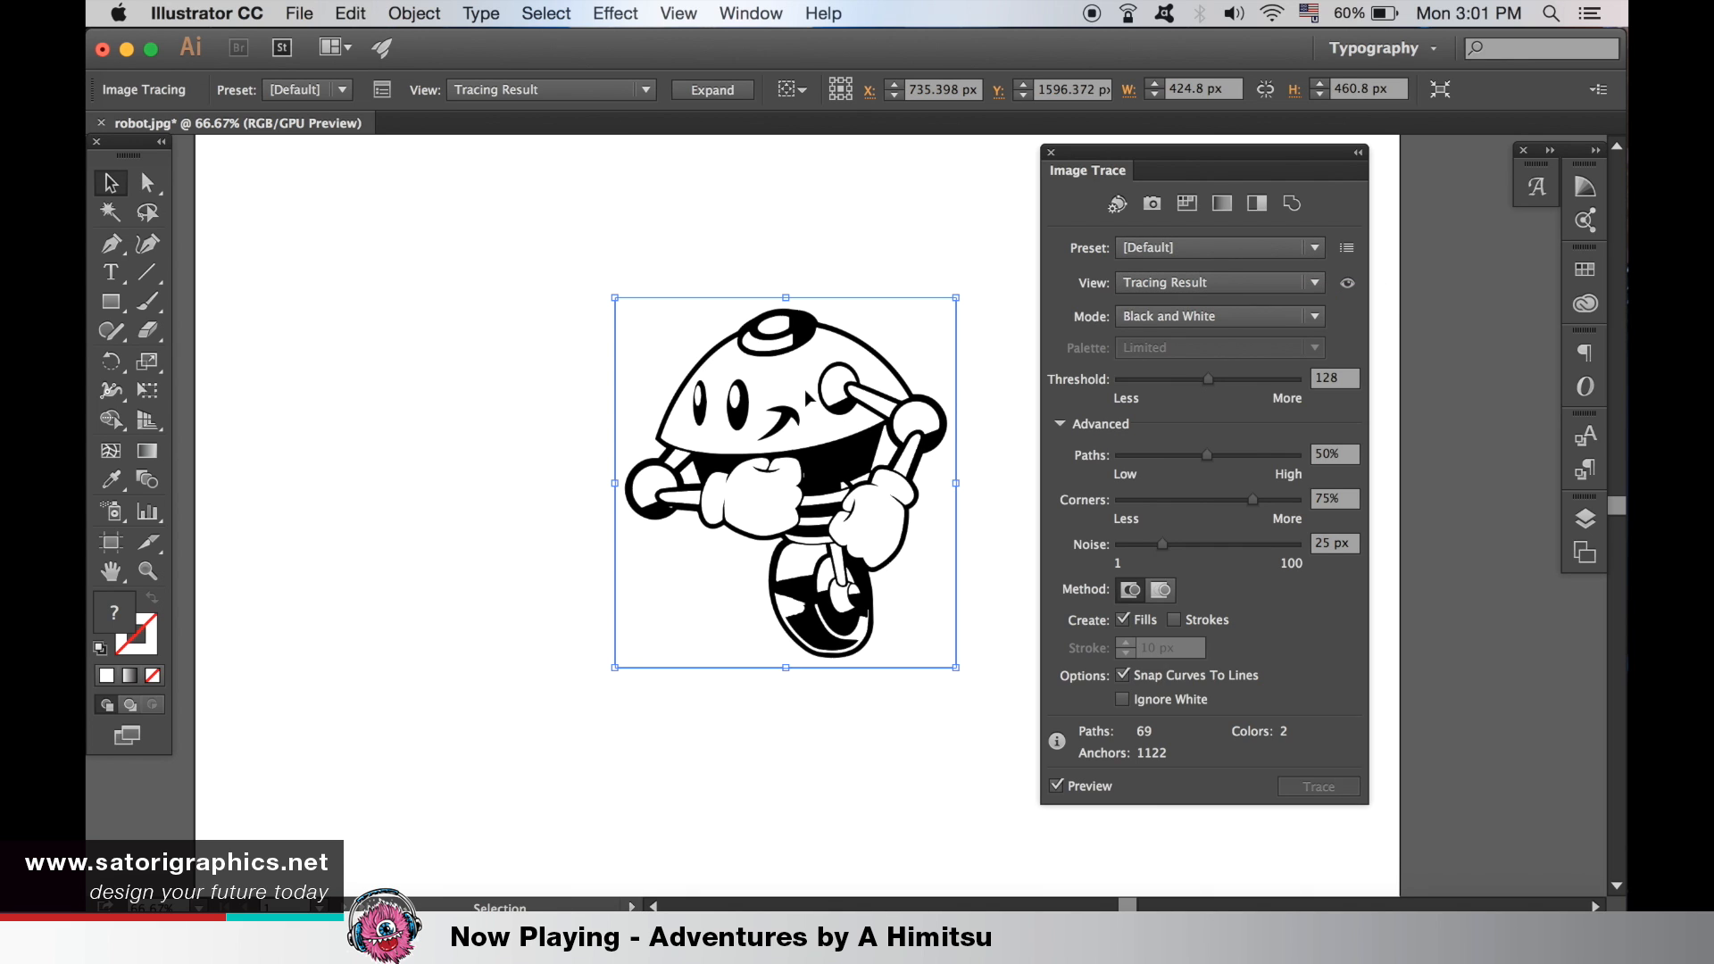
{"action": "mouse_move", "coordinate": [1241, 286]}
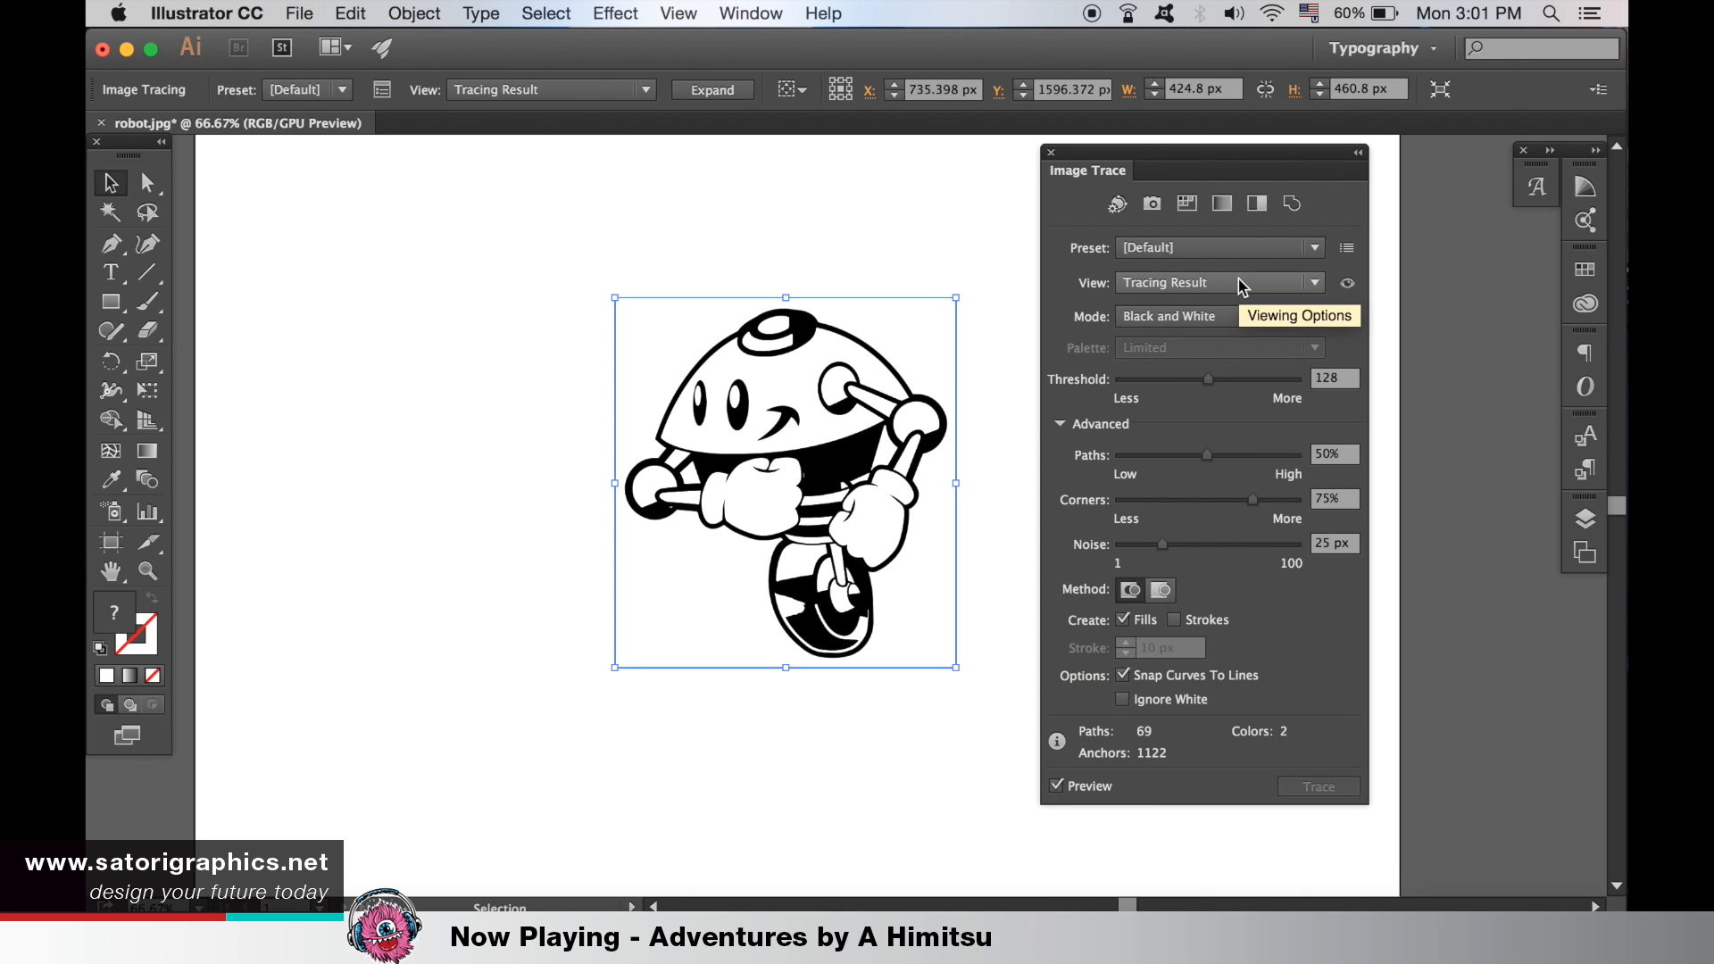
Step: View the trace as Outlines, then return to the Tracing Result view
{"action": "left_click", "coordinate": [1314, 282]}
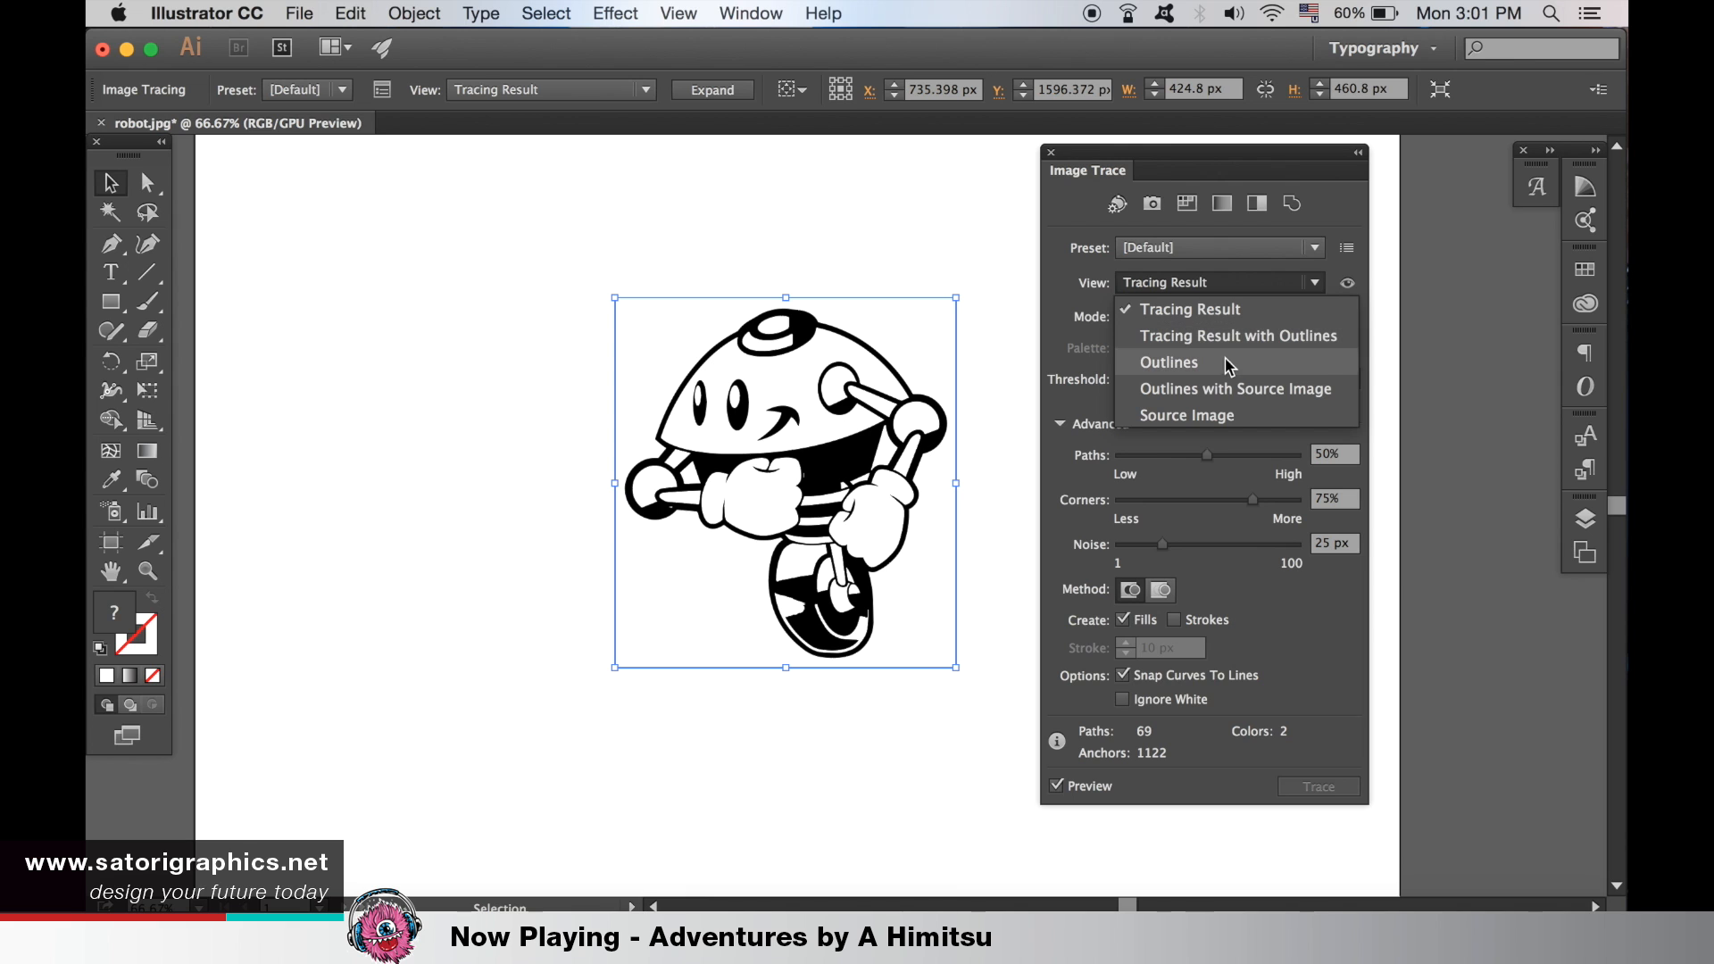
{"action": "left_click", "coordinate": [1168, 362]}
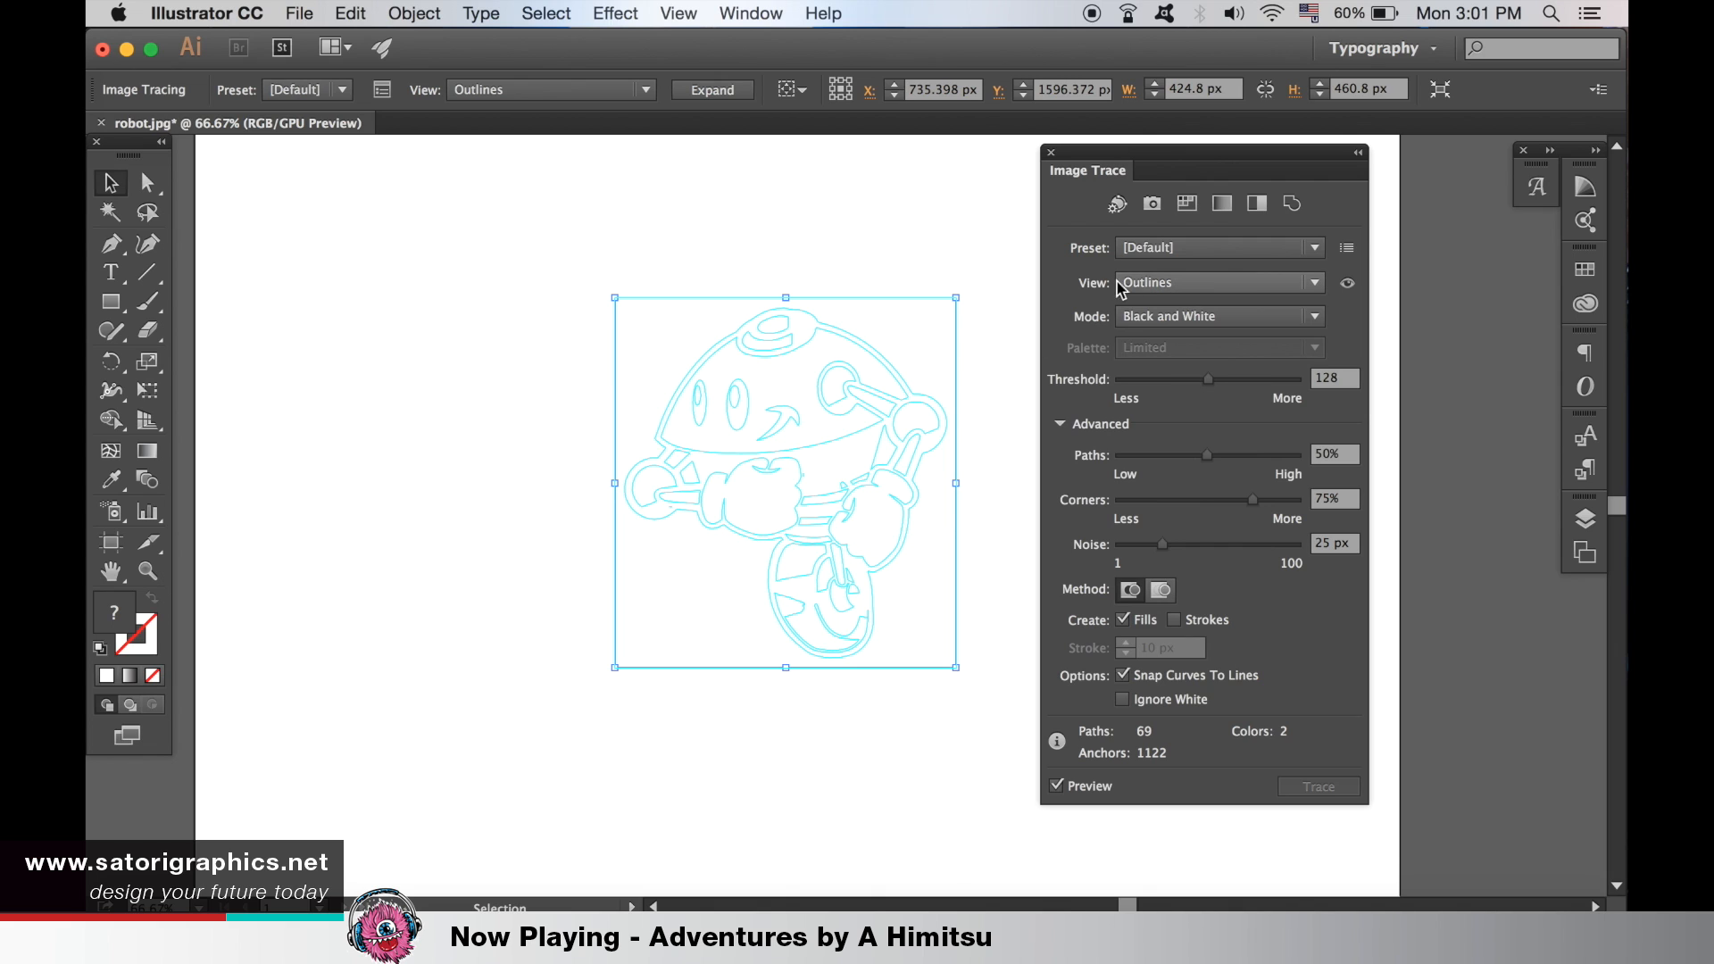
{"action": "left_click", "coordinate": [1217, 282]}
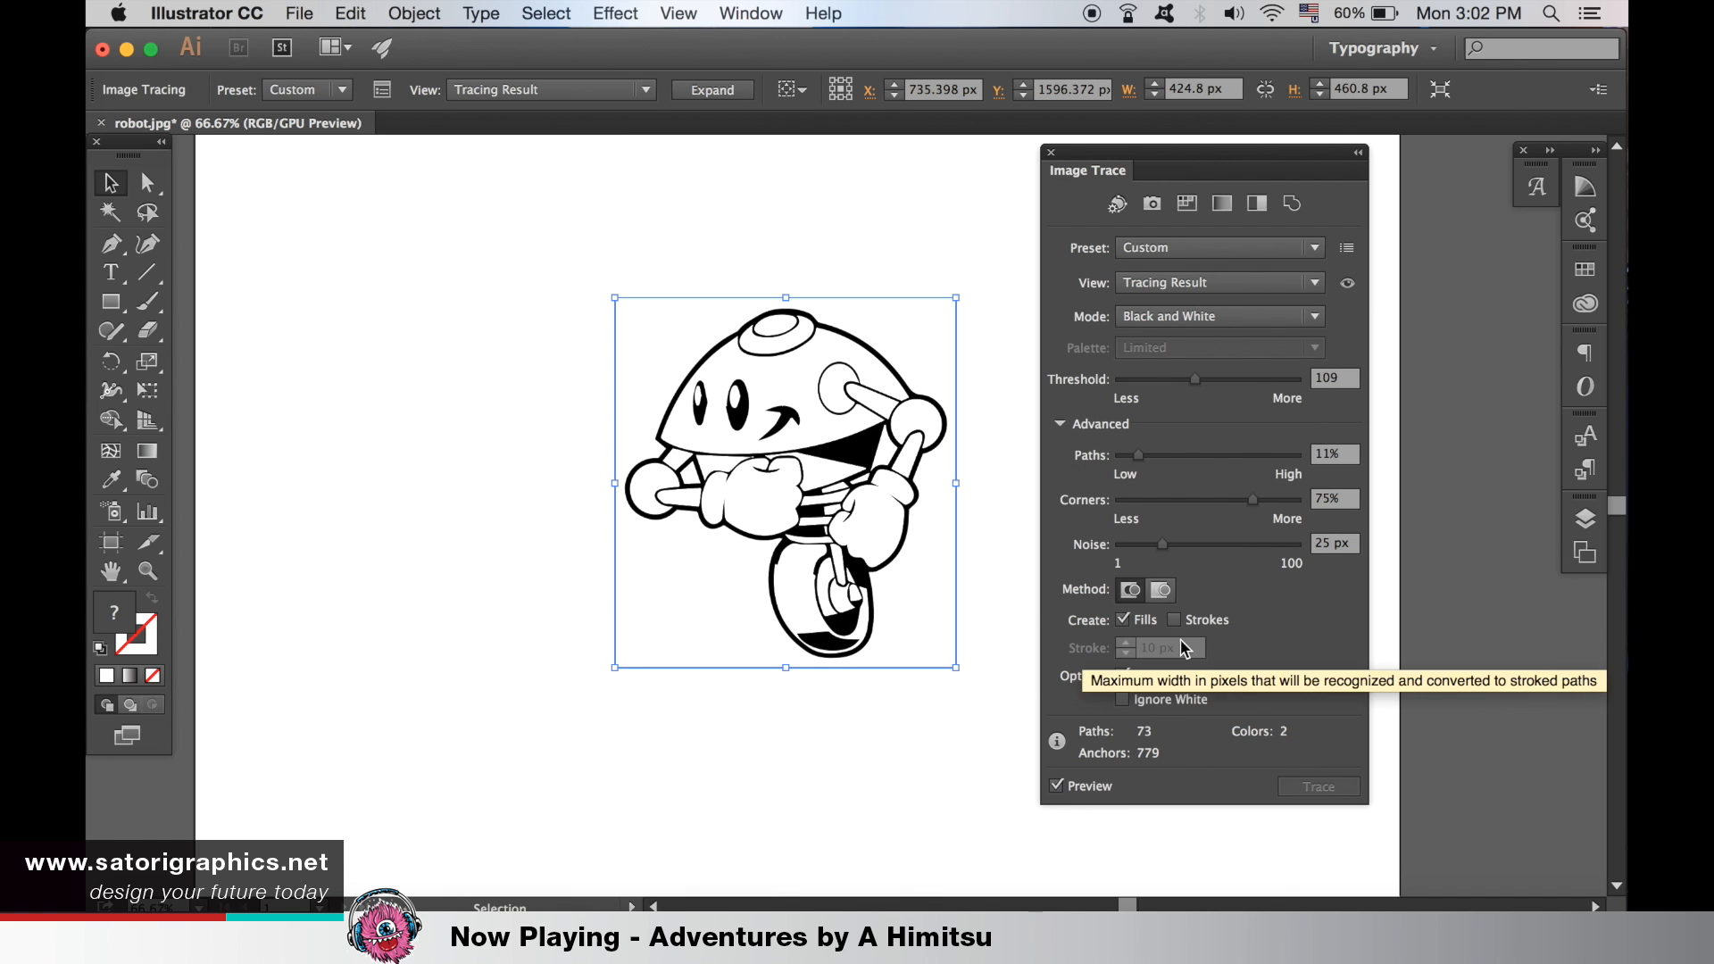
{"action": "mouse_move", "coordinate": [1282, 715]}
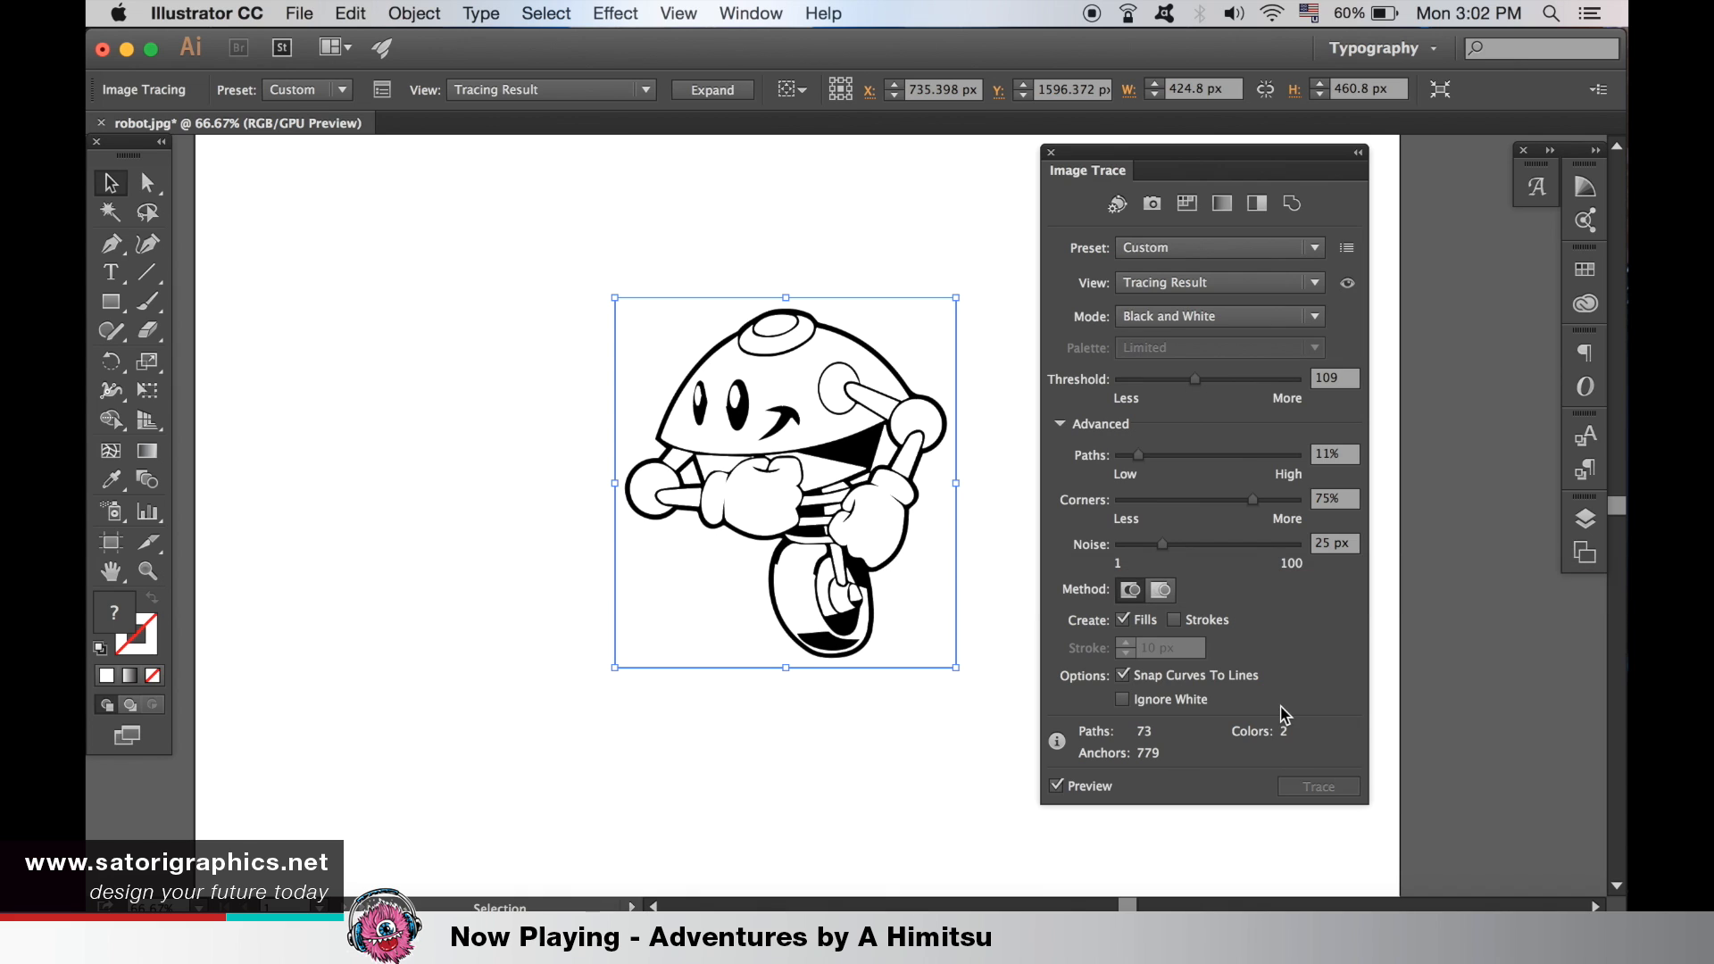
{"action": "mouse_move", "coordinate": [1296, 316]}
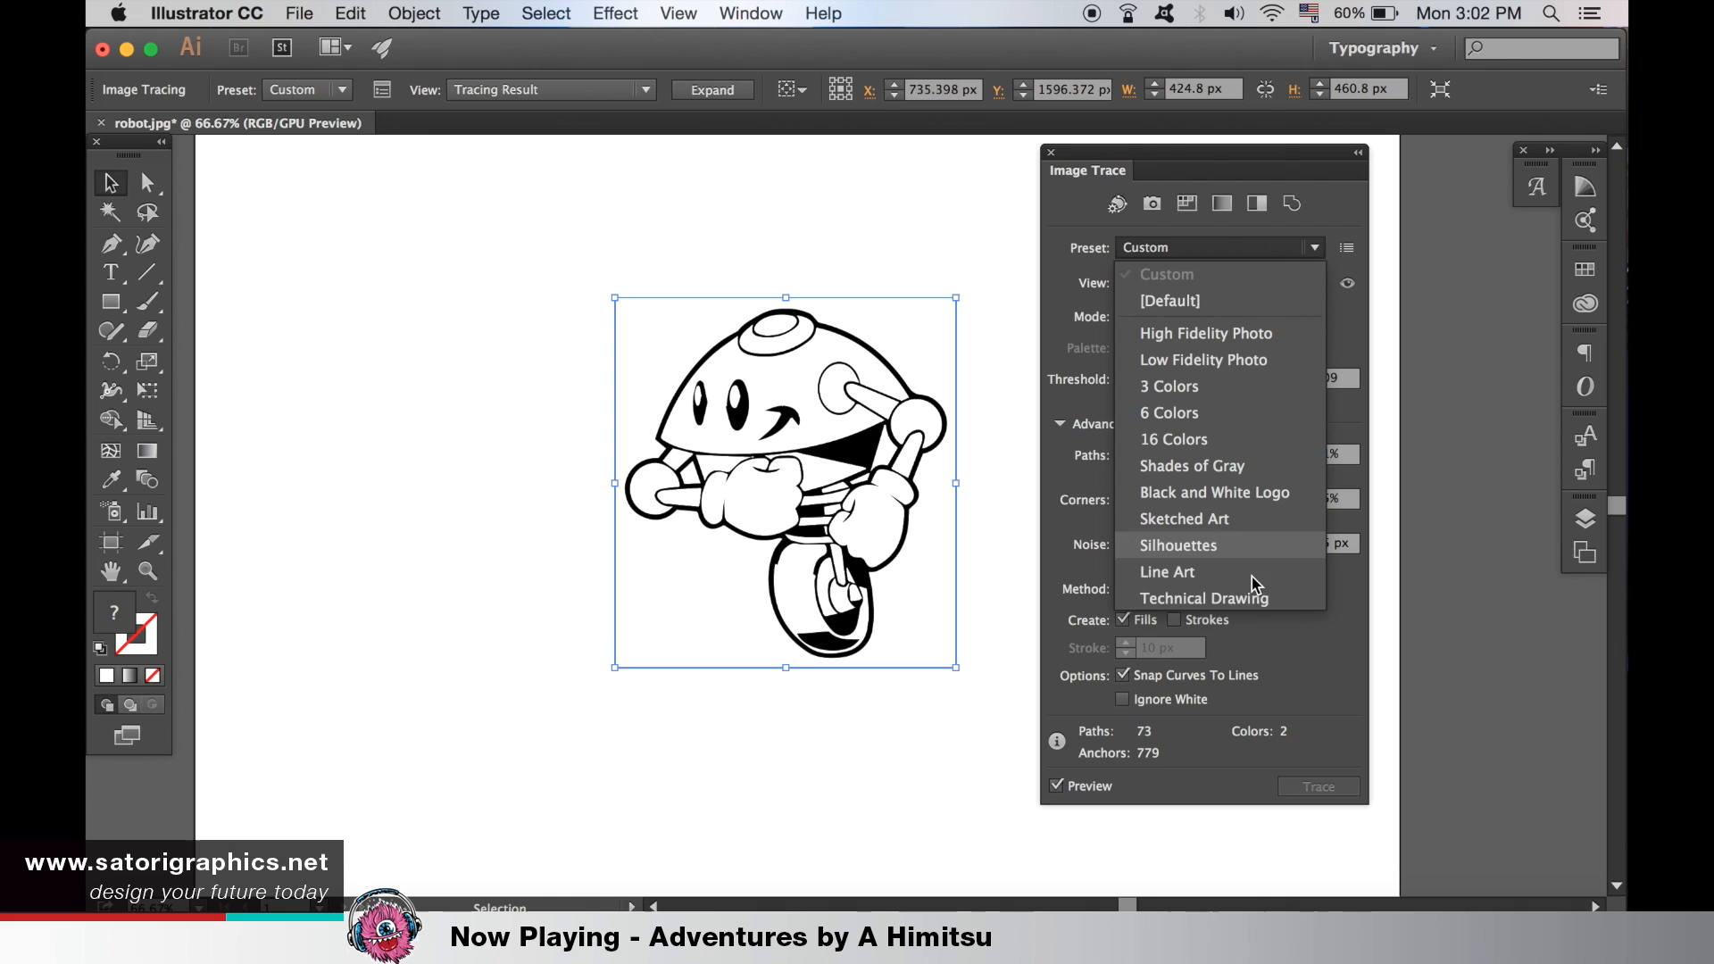
{"action": "mouse_move", "coordinate": [1252, 467]}
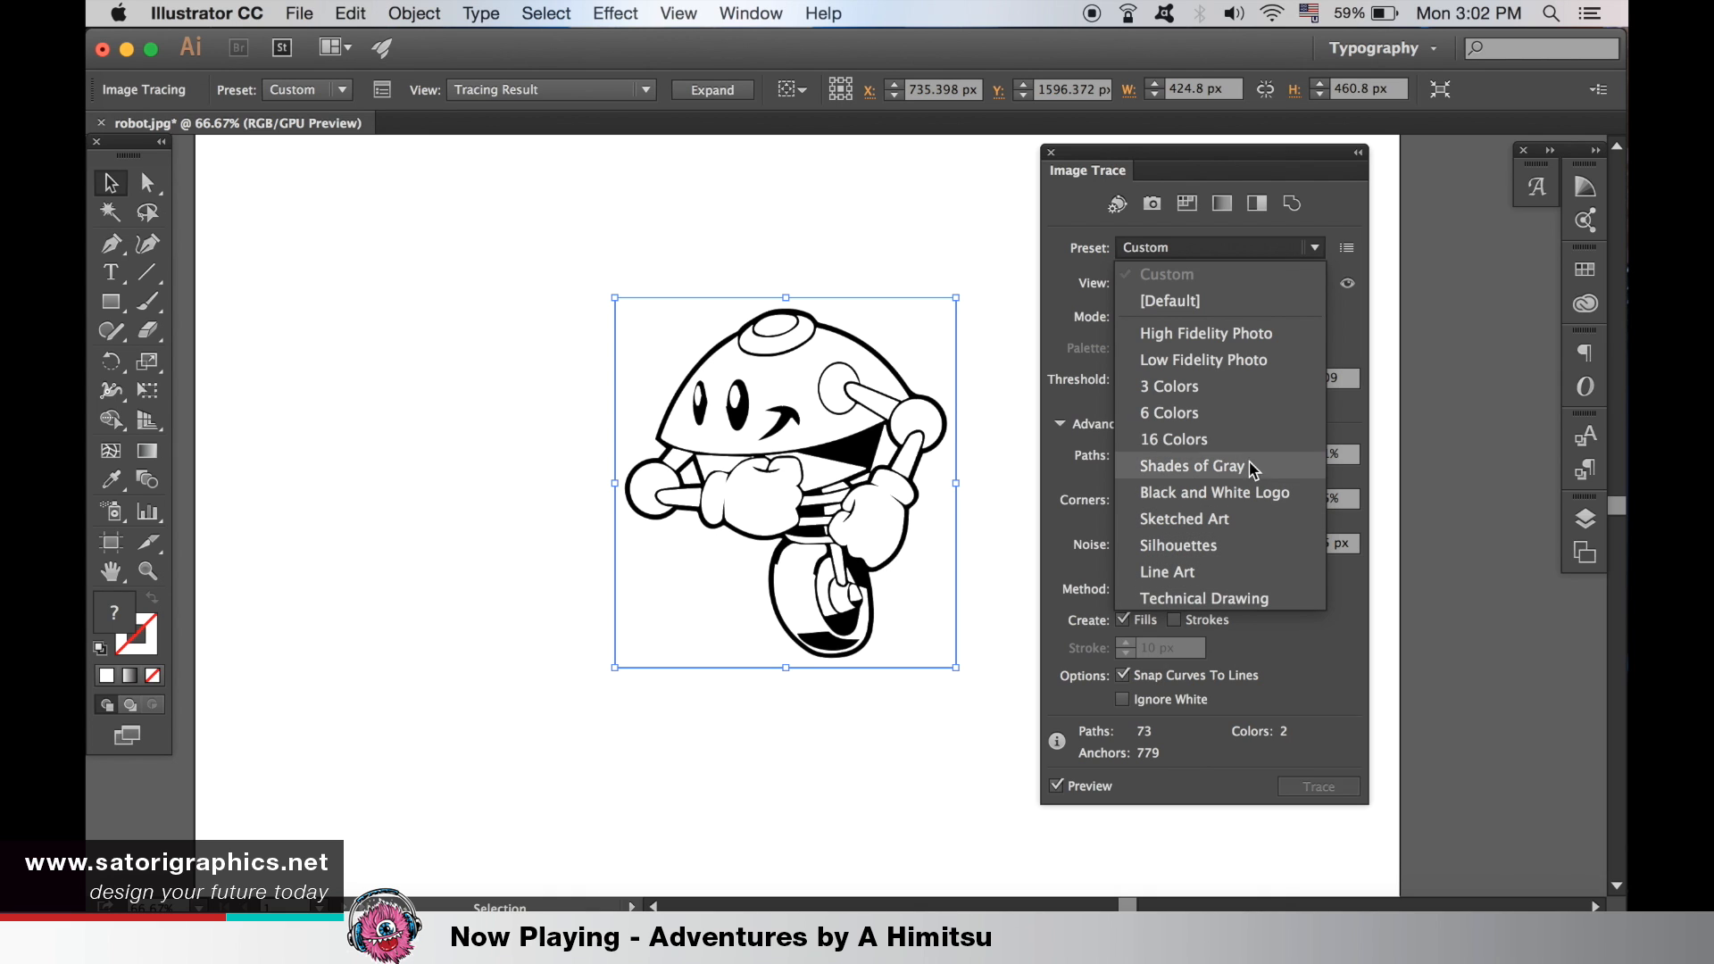
{"action": "mouse_move", "coordinate": [1183, 517]}
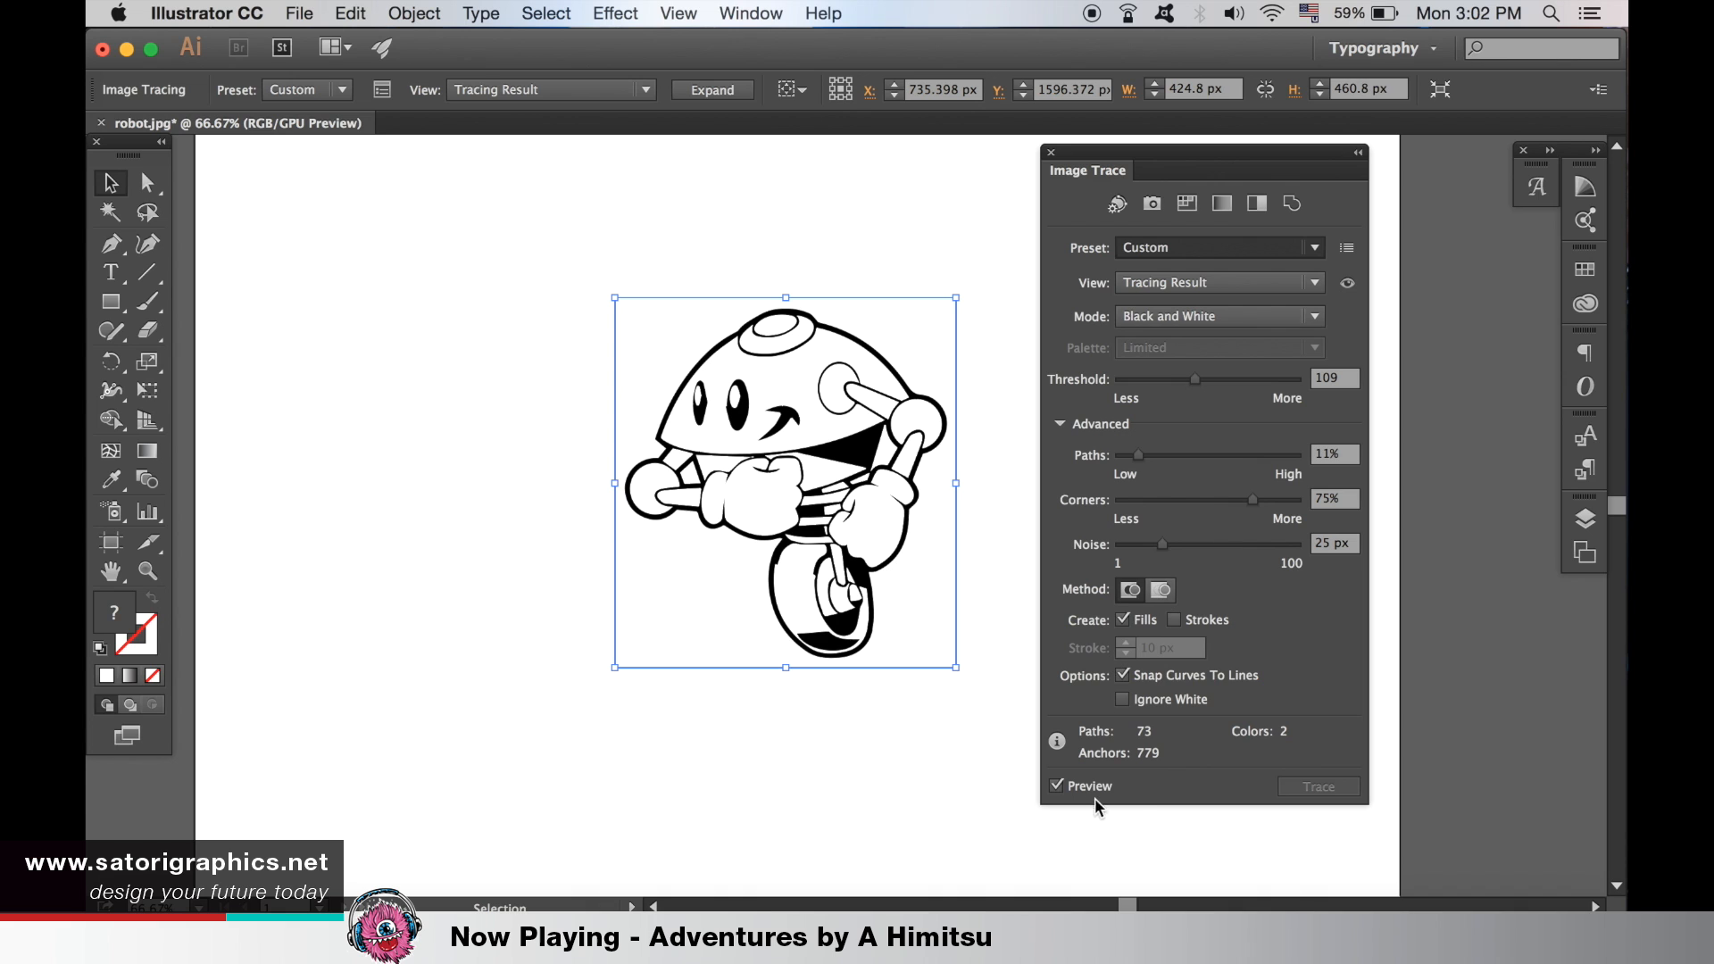
Step: Expand the Sketched Art trace into editable black vector shapes and deselect them
{"action": "left_click", "coordinate": [1218, 248]}
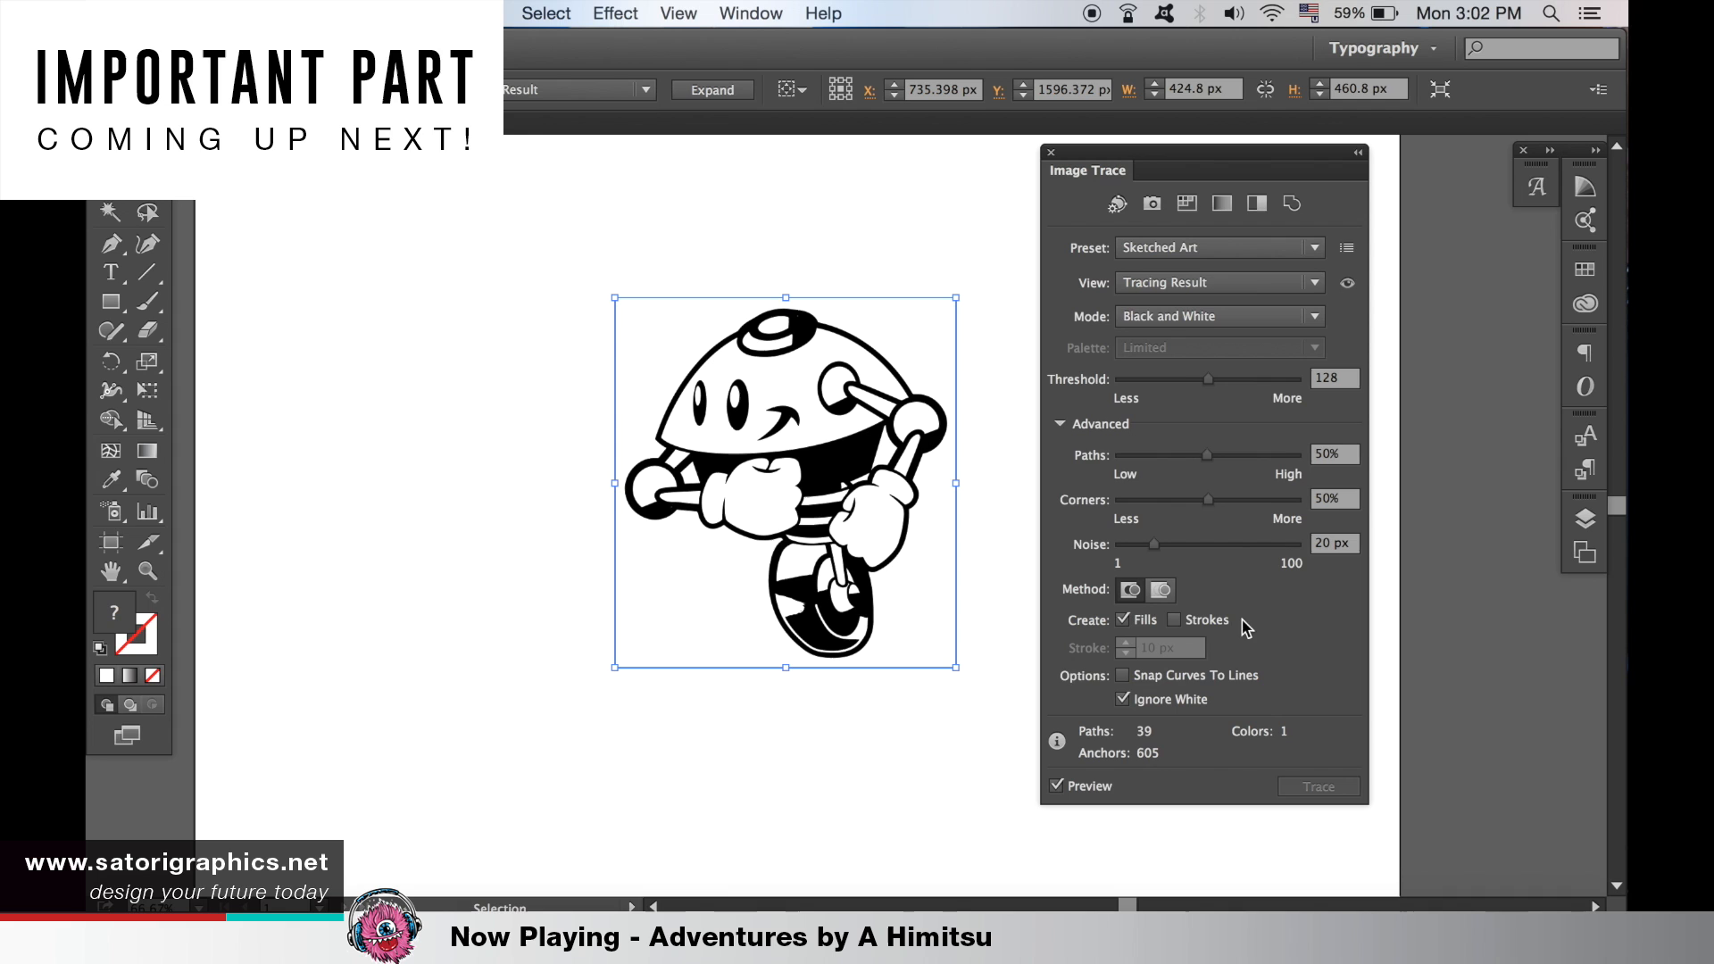
{"action": "mouse_move", "coordinate": [1287, 357]}
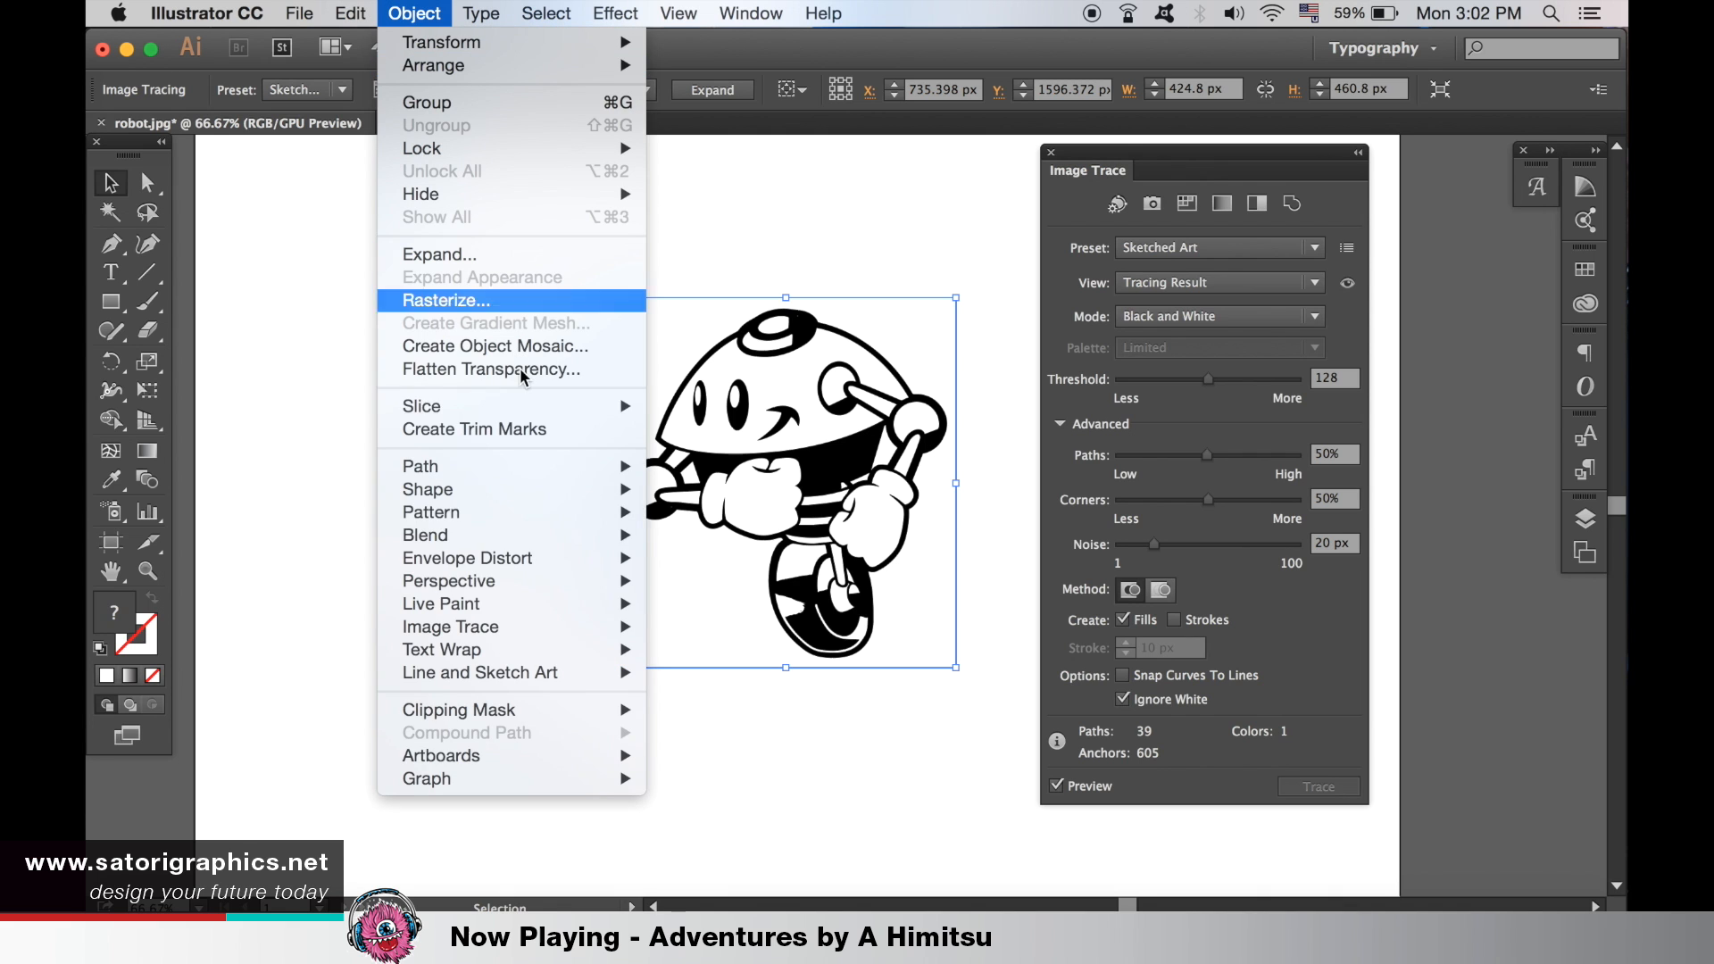
{"action": "mouse_move", "coordinate": [440, 603]}
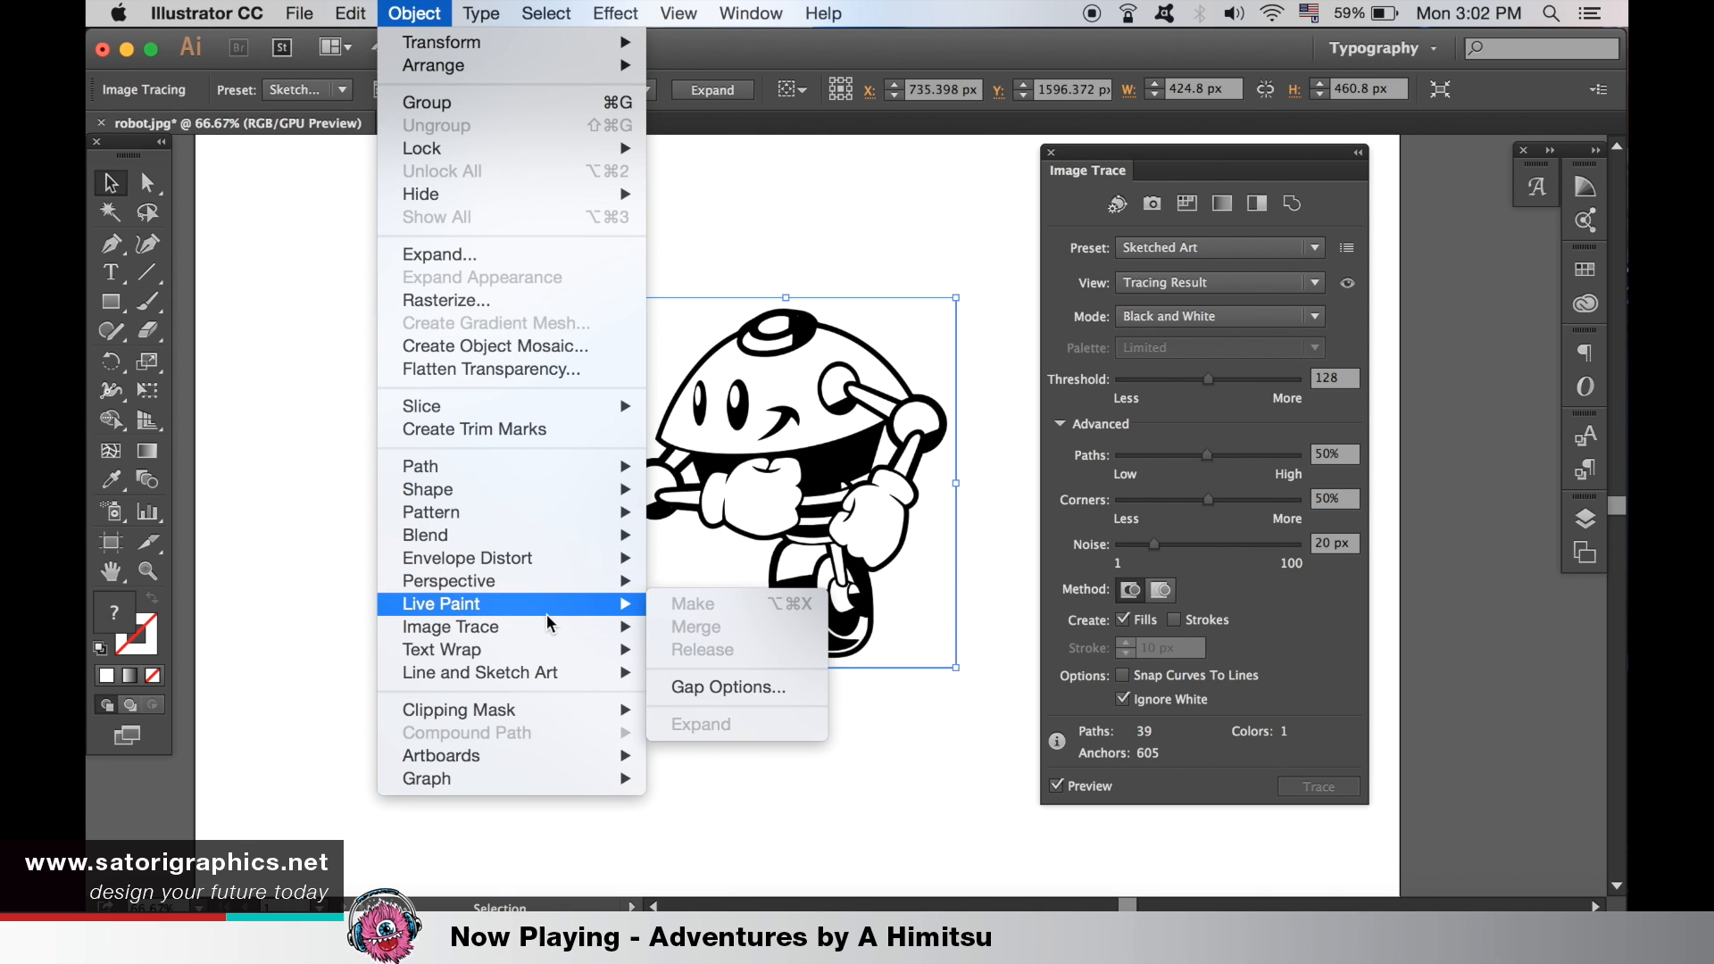
{"action": "mouse_move", "coordinate": [449, 626]}
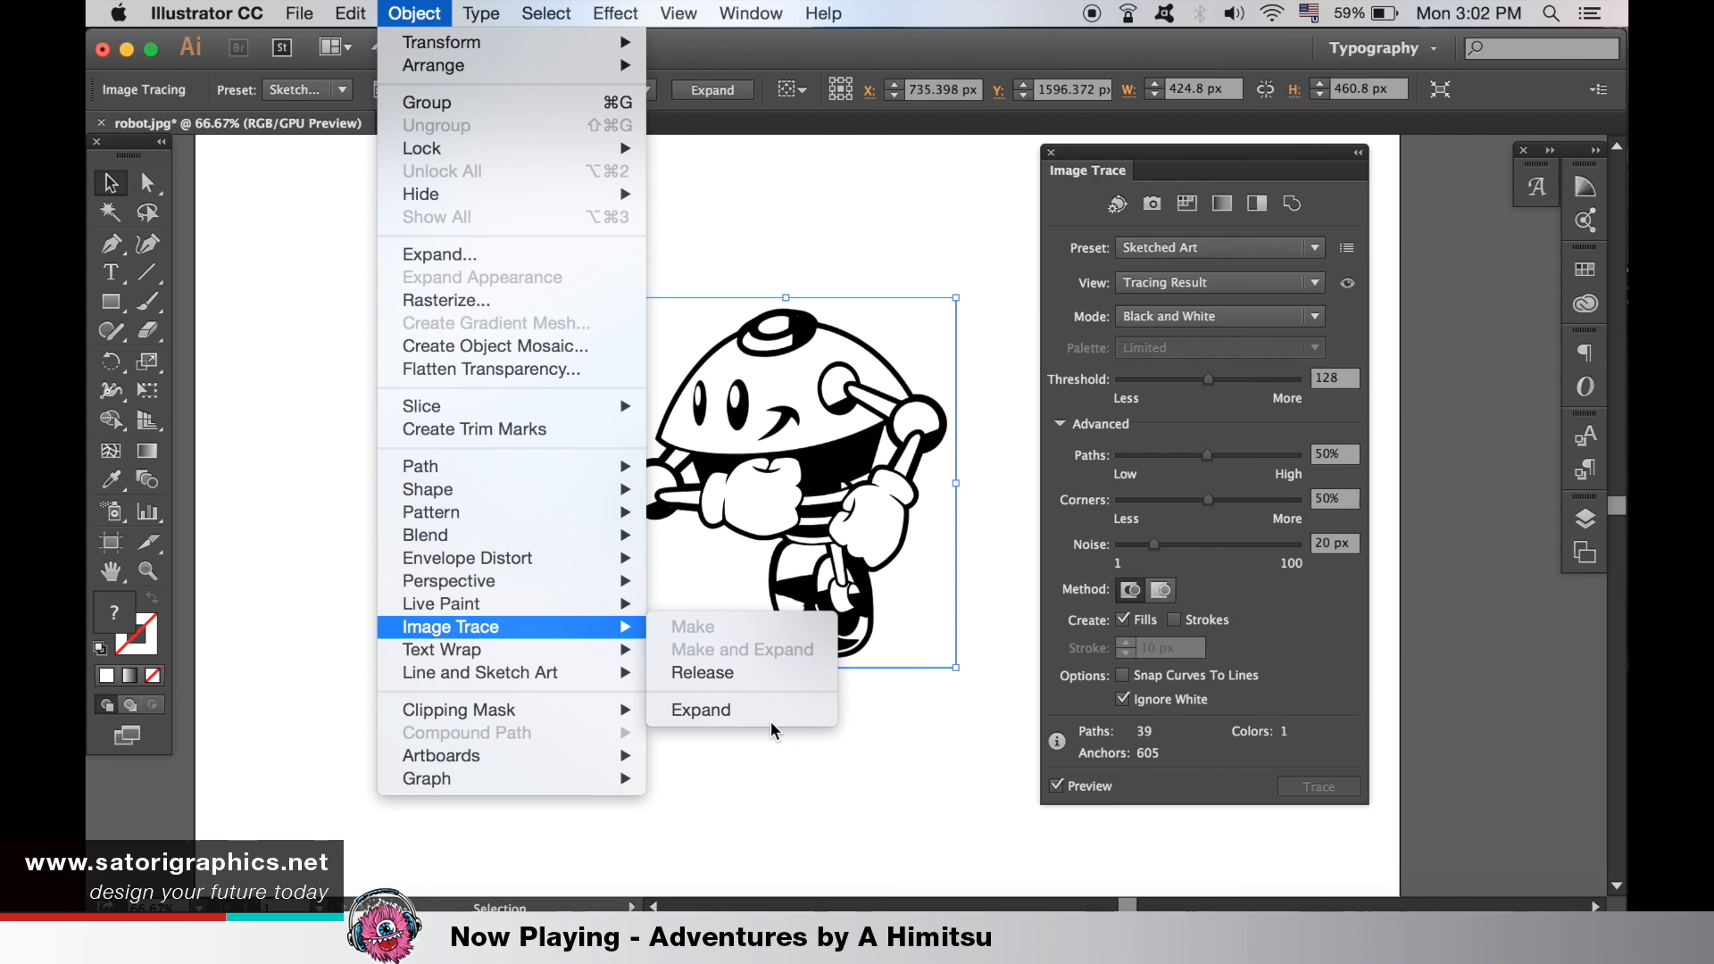
{"action": "mouse_move", "coordinate": [699, 709]}
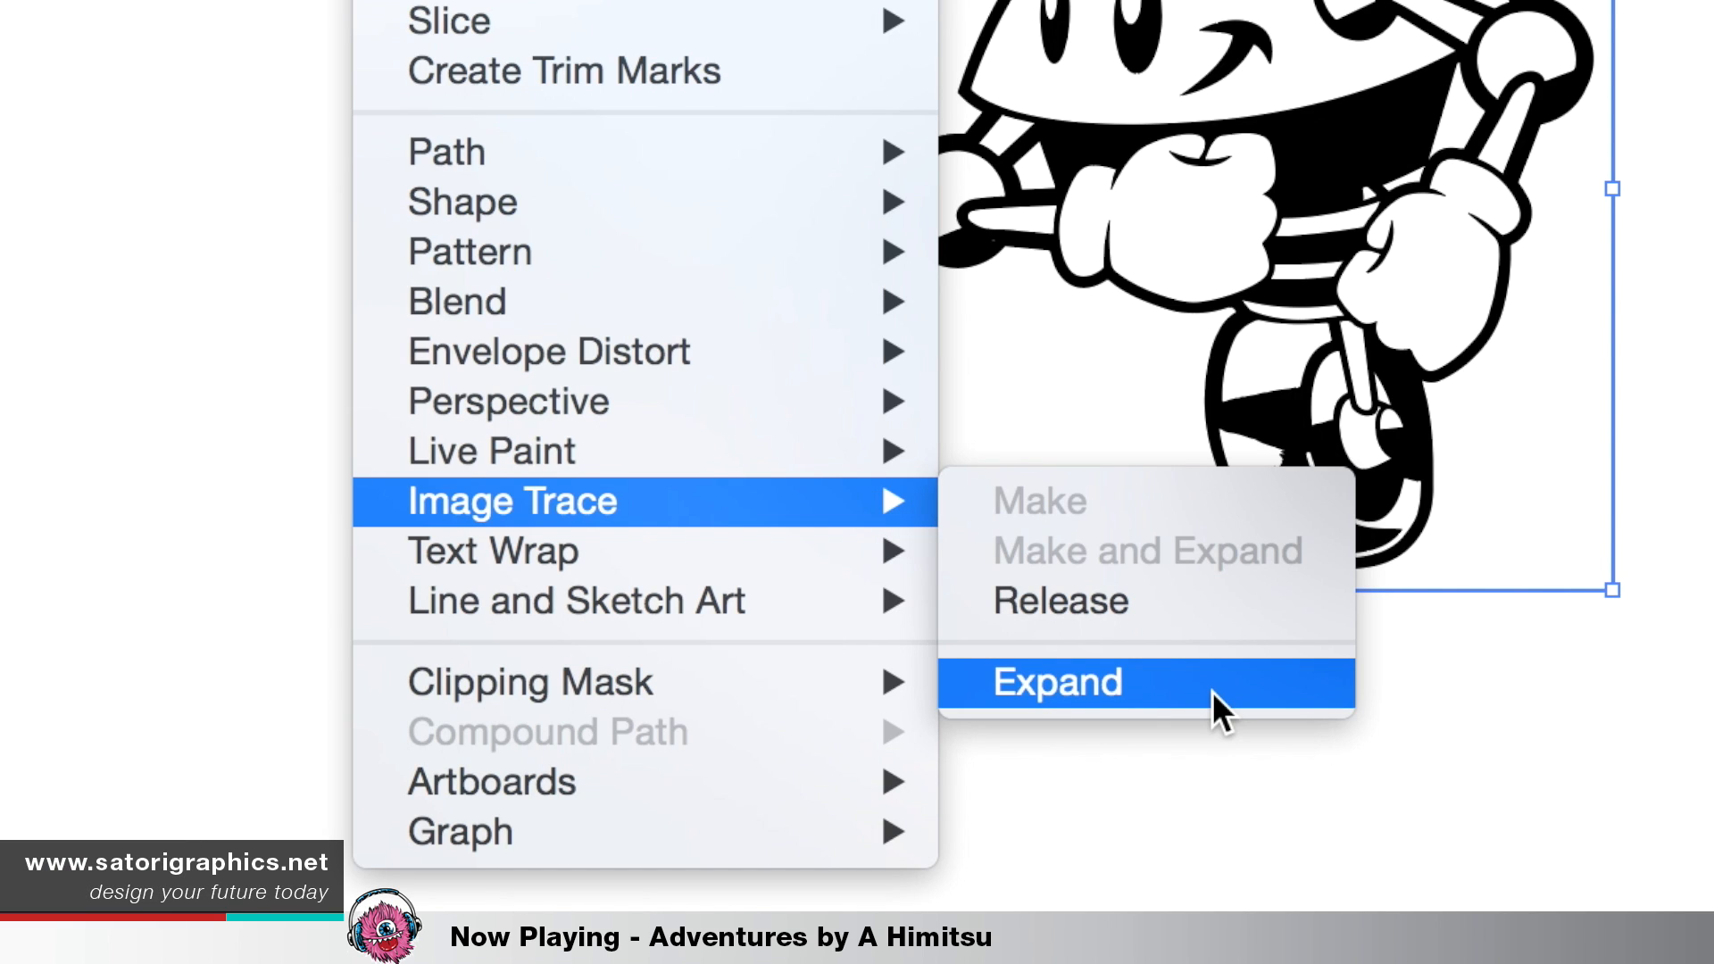
{"action": "left_click", "coordinate": [1055, 682]}
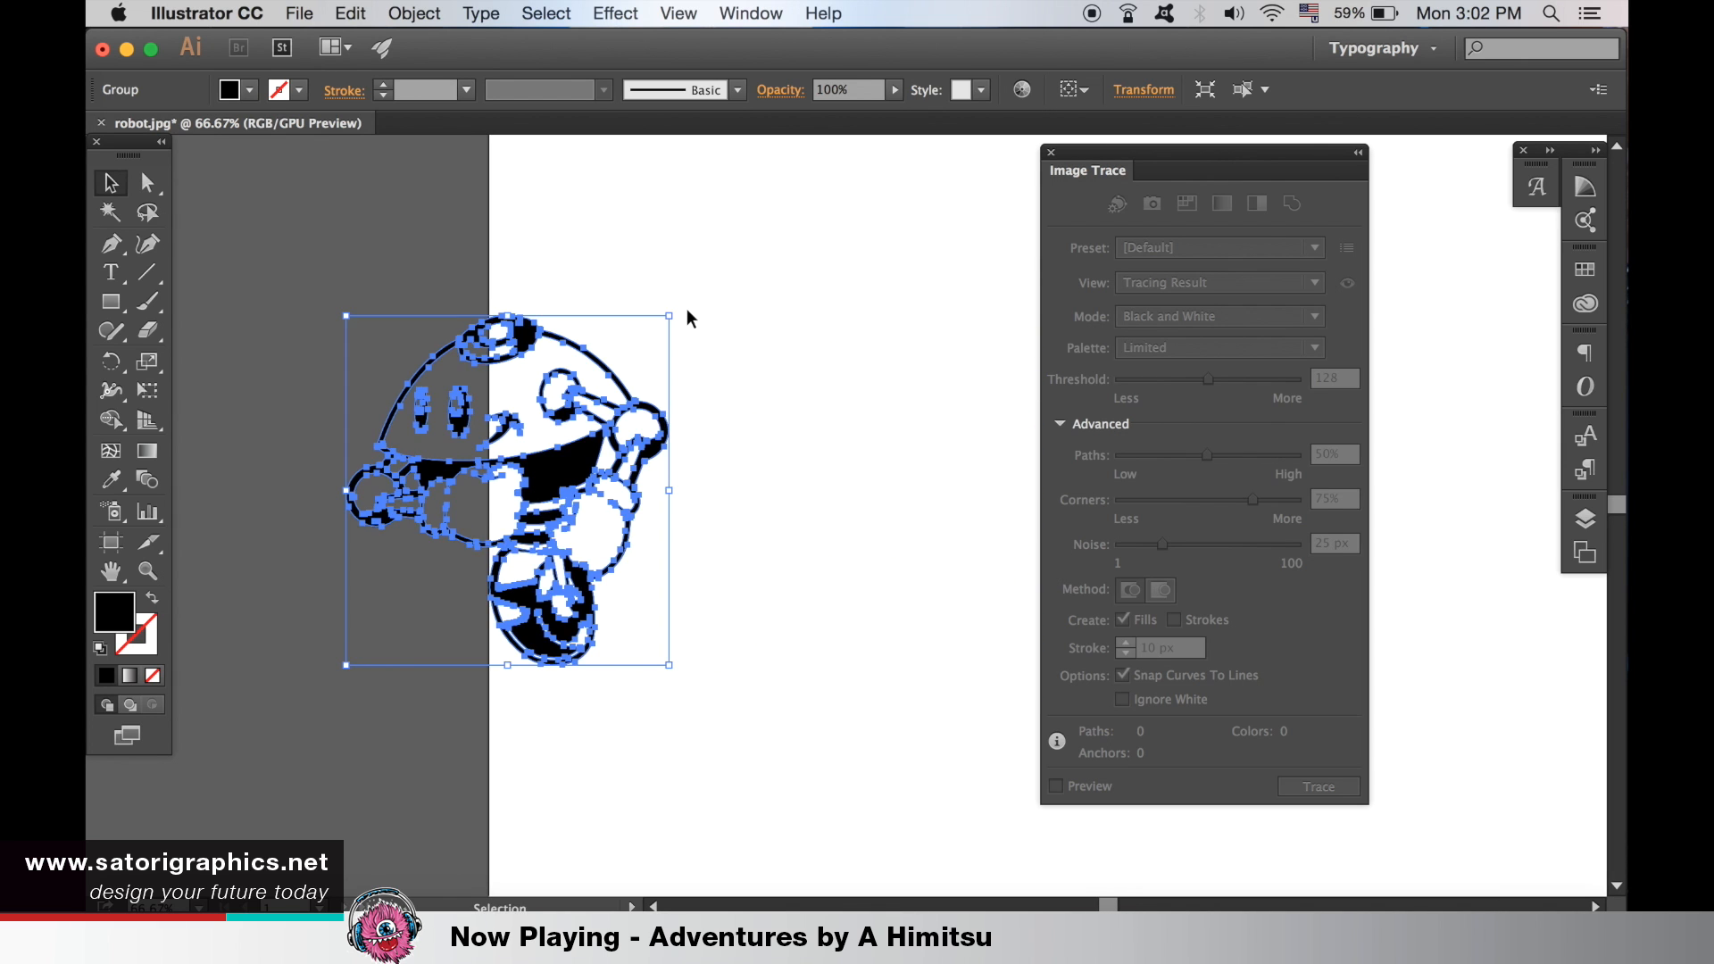
{"action": "left_click", "coordinate": [765, 410]}
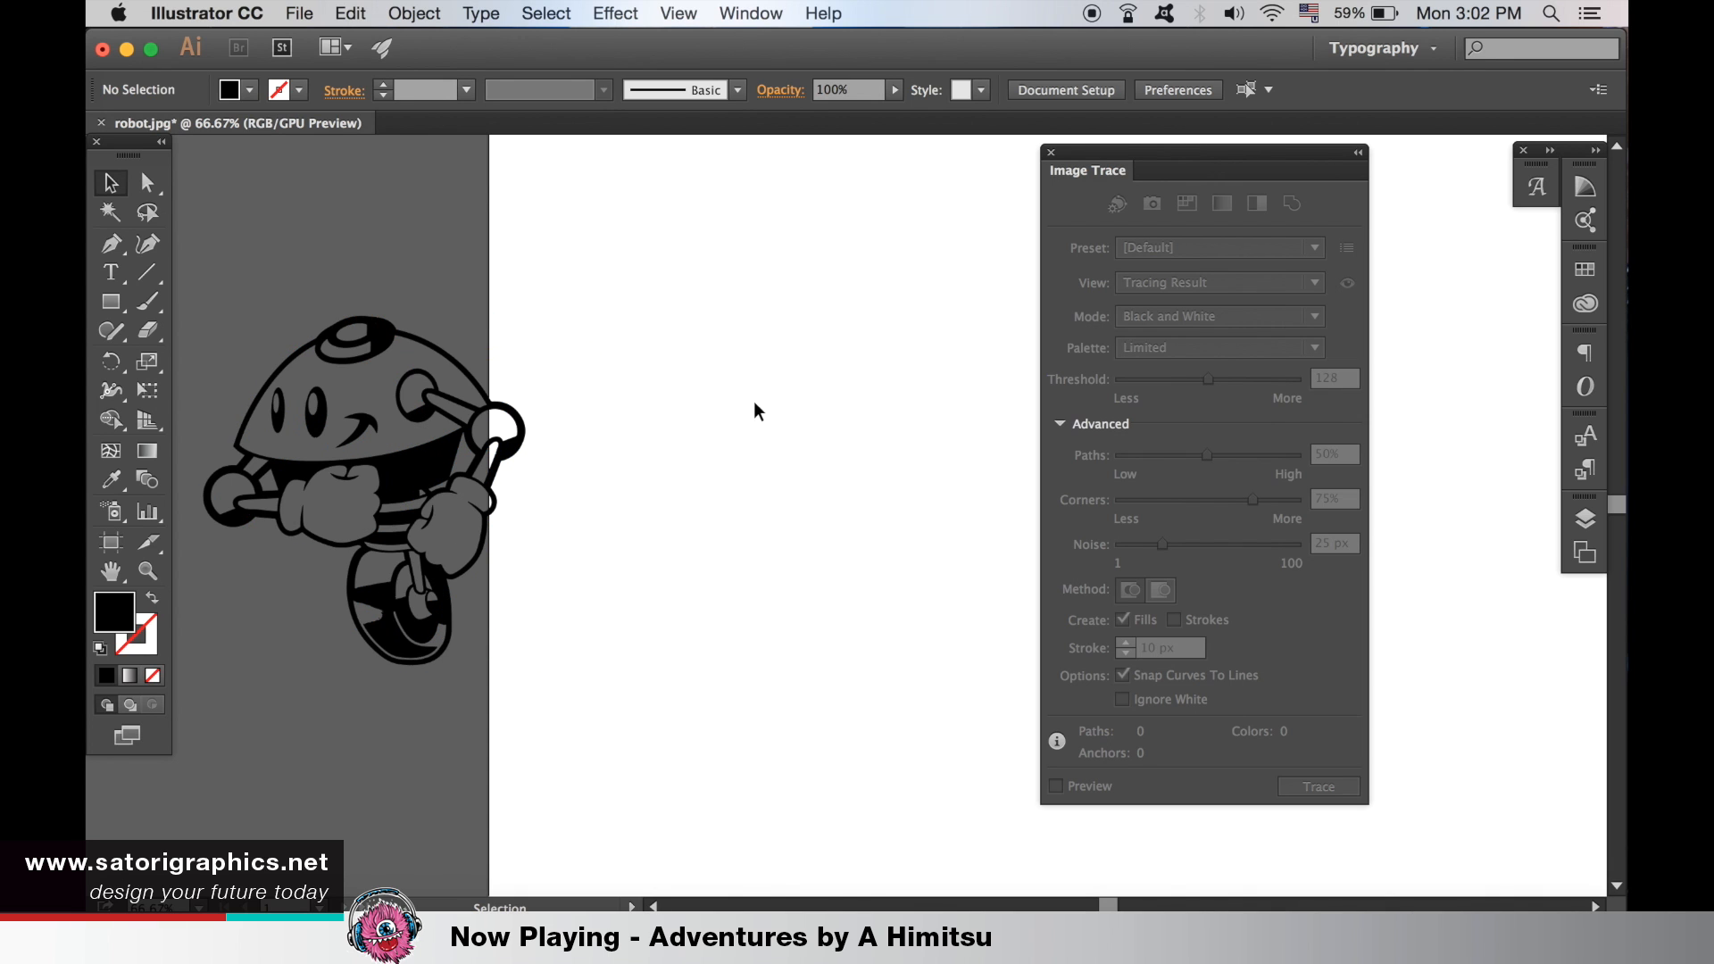
{"action": "left_click", "coordinate": [413, 14]}
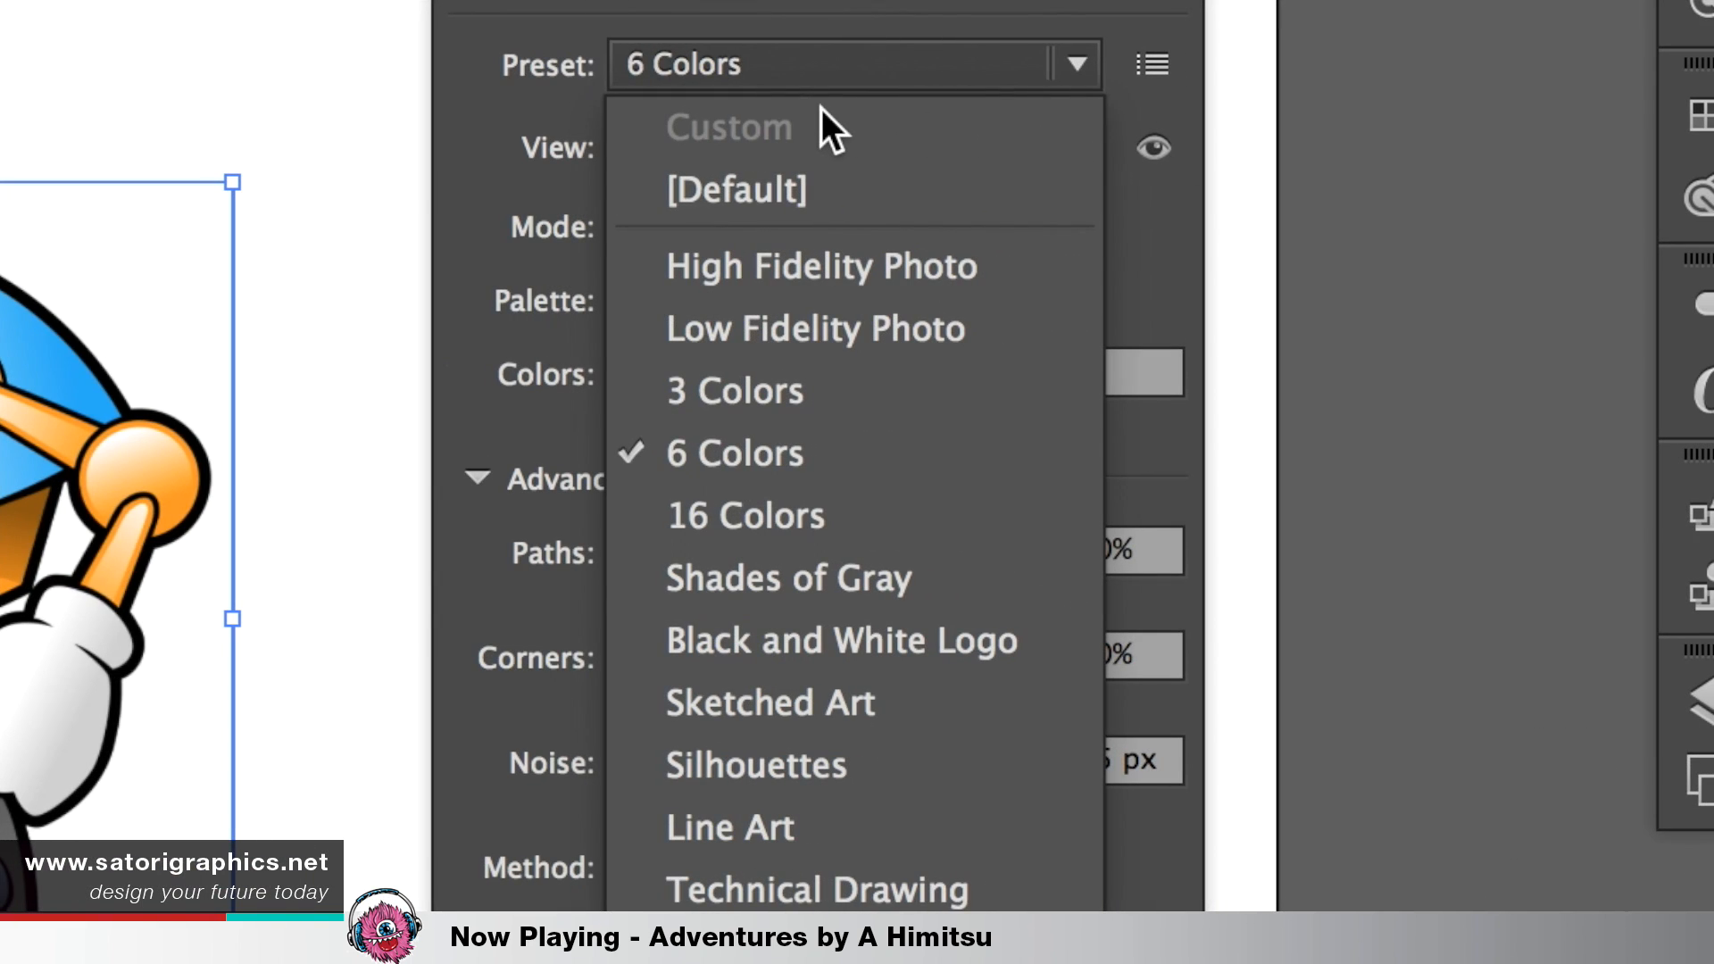
Step: Trace the robot with the 6 Colors preset, expand it, and deselect the coloured paths
{"action": "left_click", "coordinate": [737, 189]}
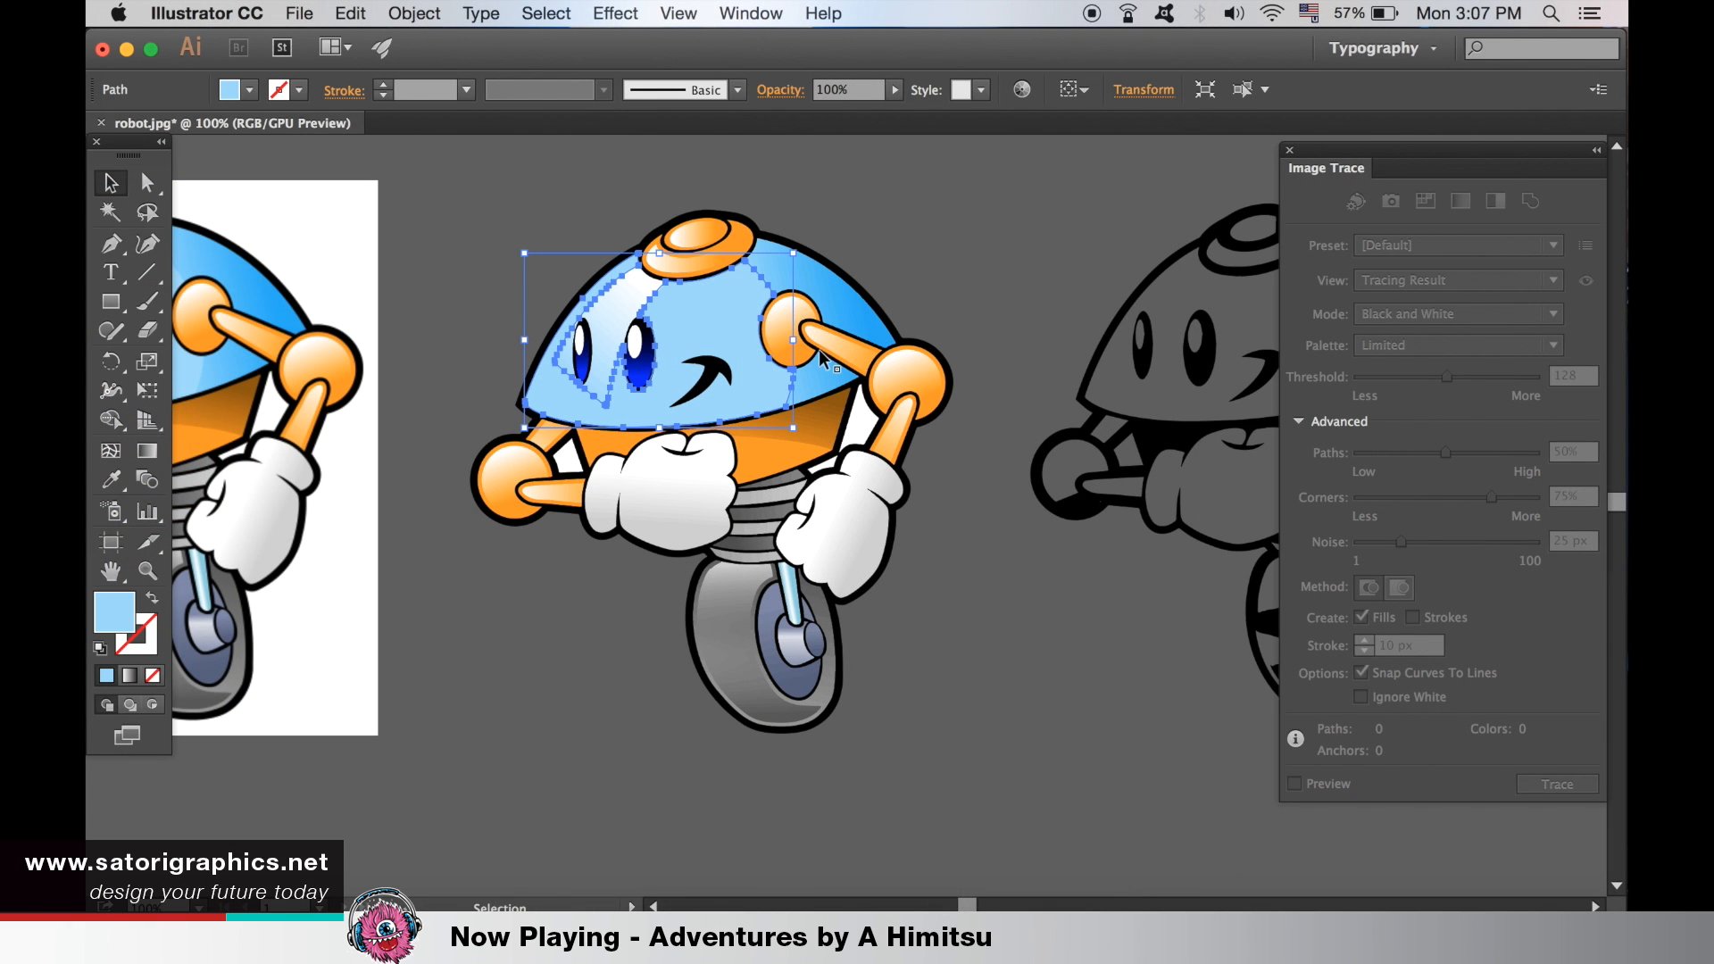
{"action": "left_click", "coordinate": [976, 564]}
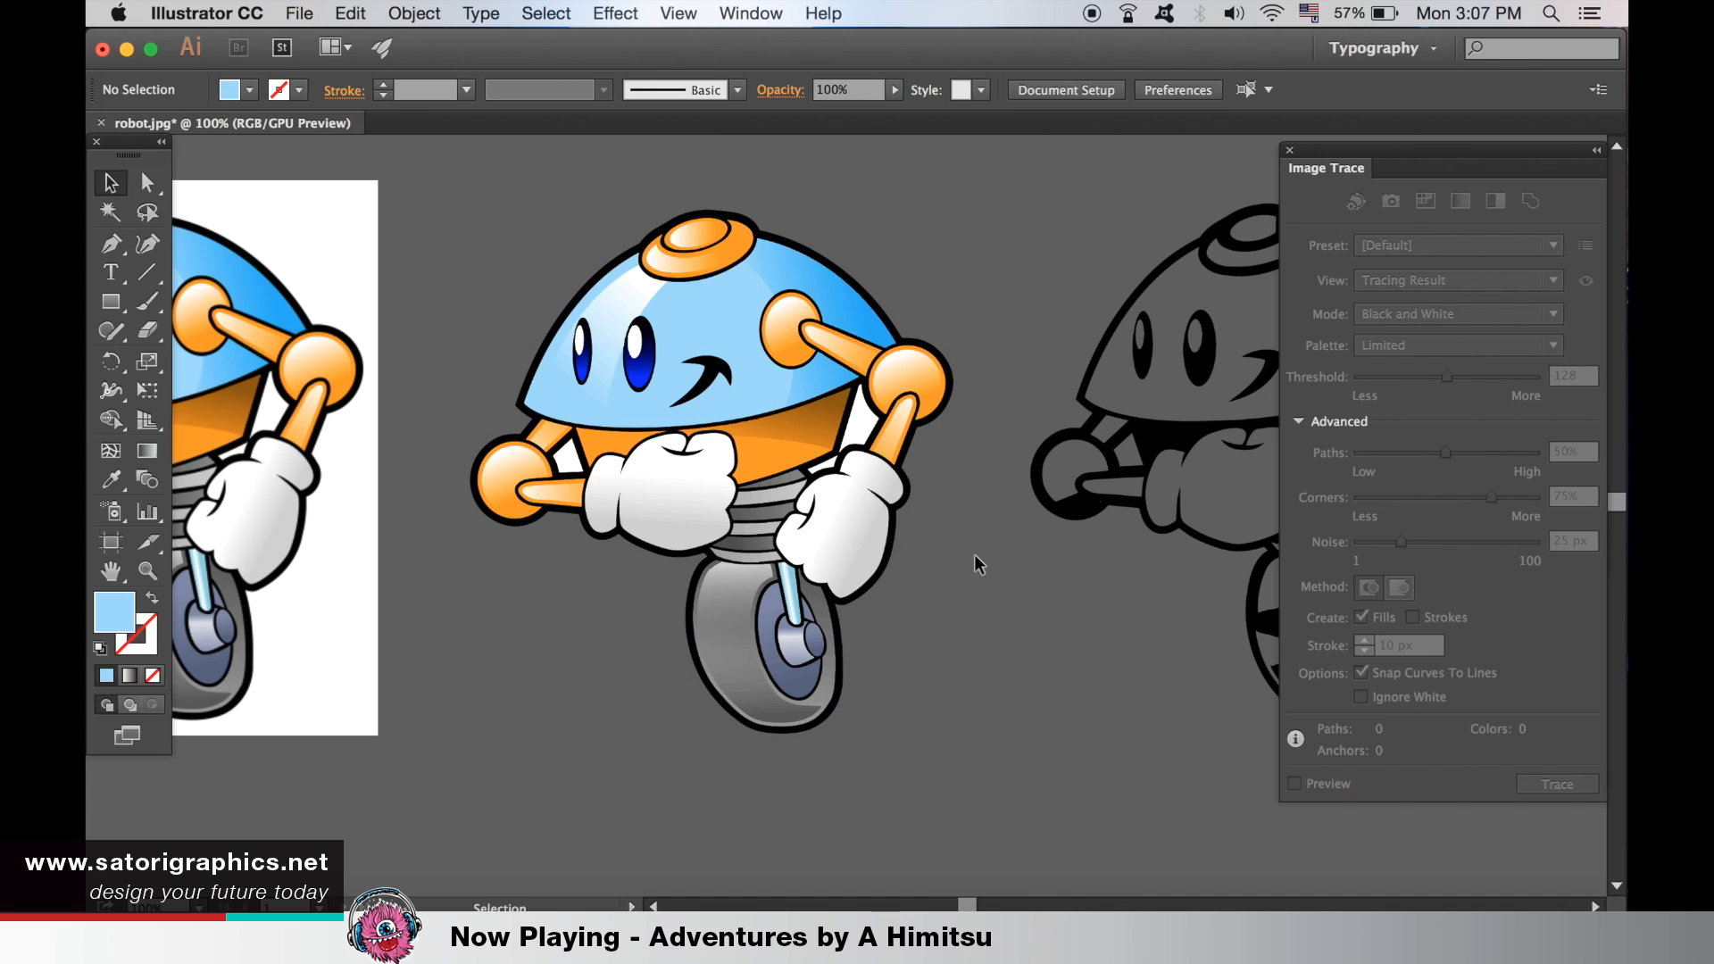